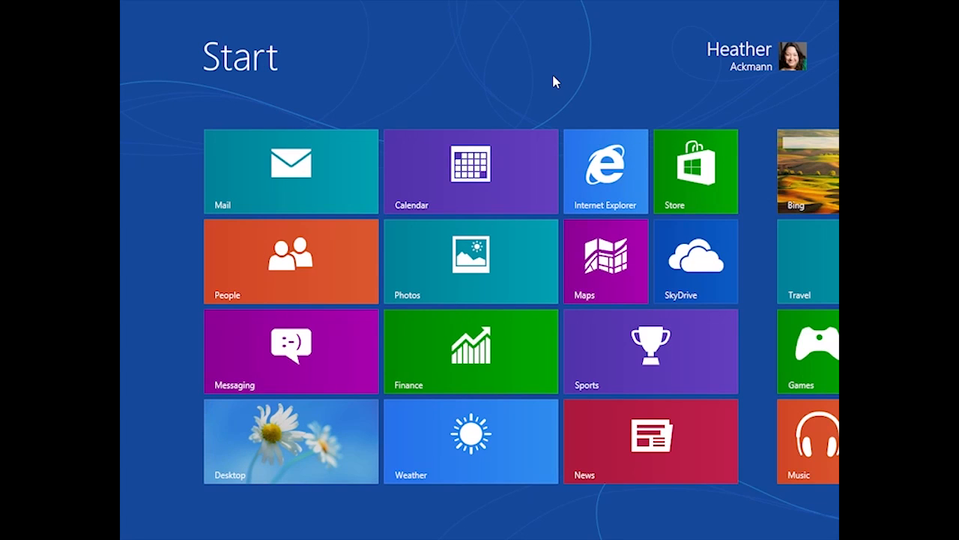
click(807, 171)
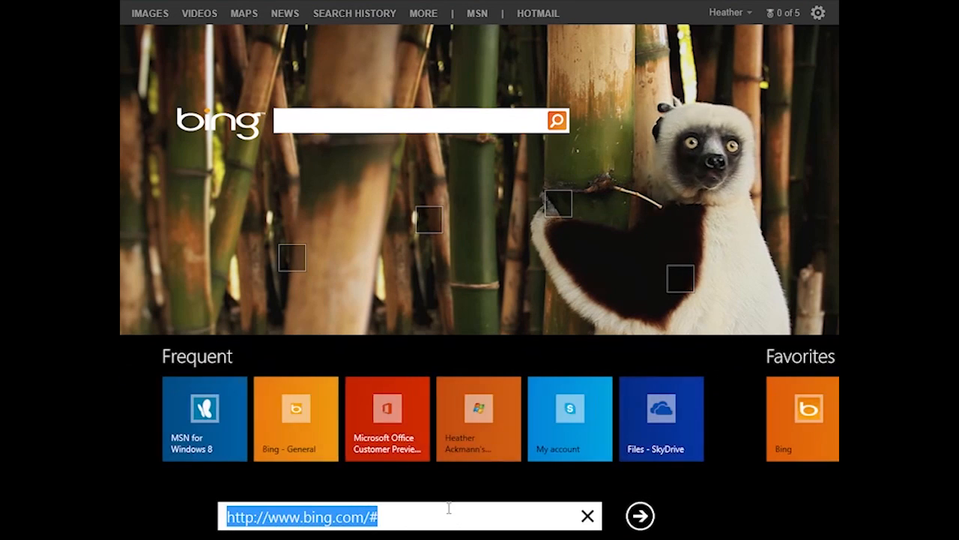
text(www.micr)
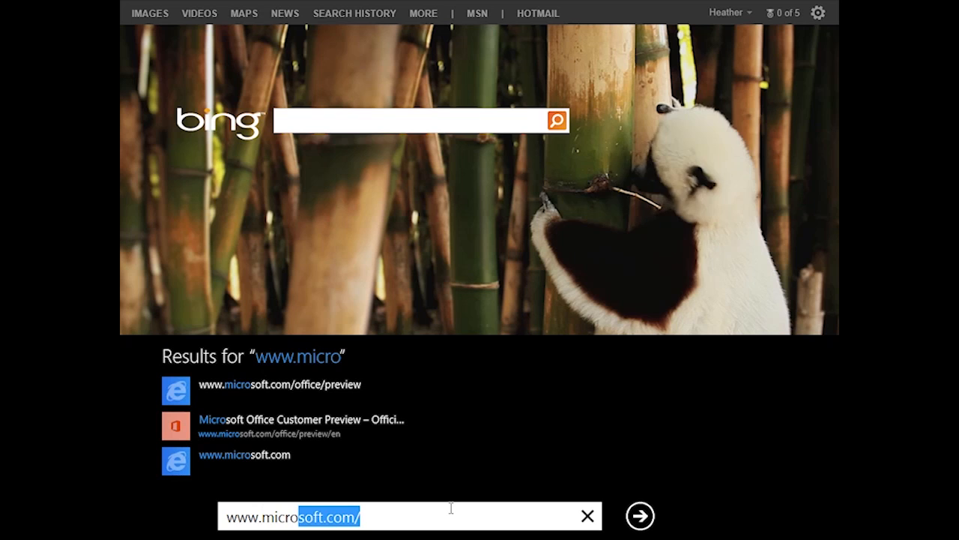
text(office/preview/)
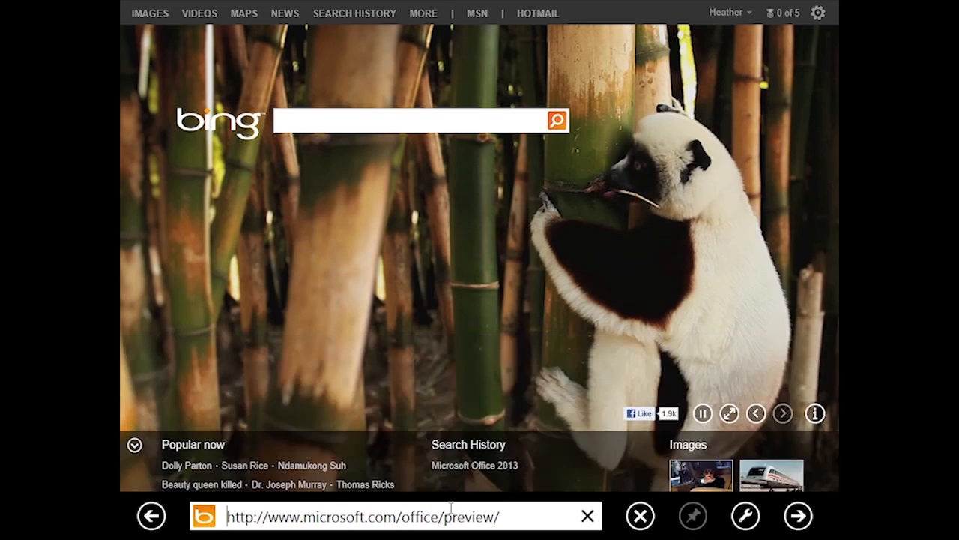
click(797, 515)
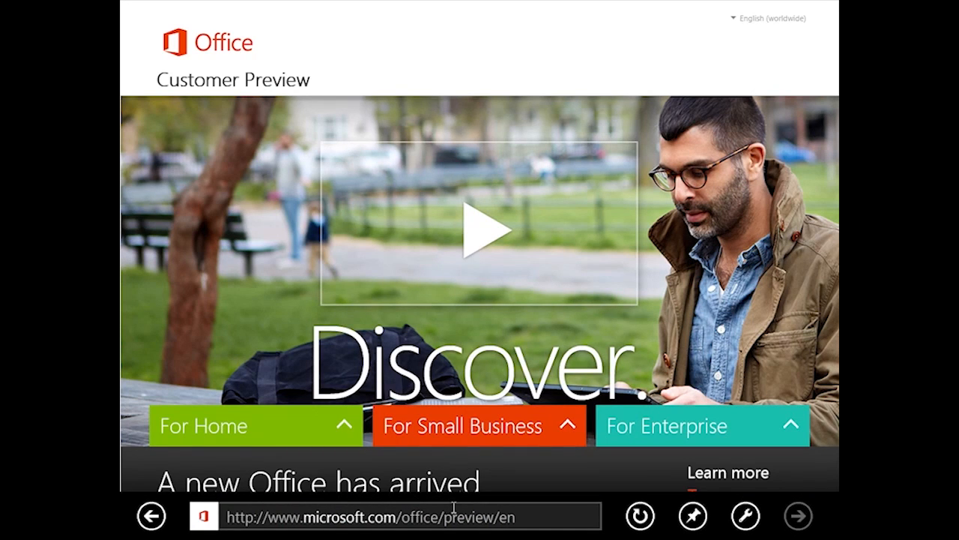
Step: Follow the Try link and scroll through the Home, Small Business and Enterprise plans
scroll(down, 3)
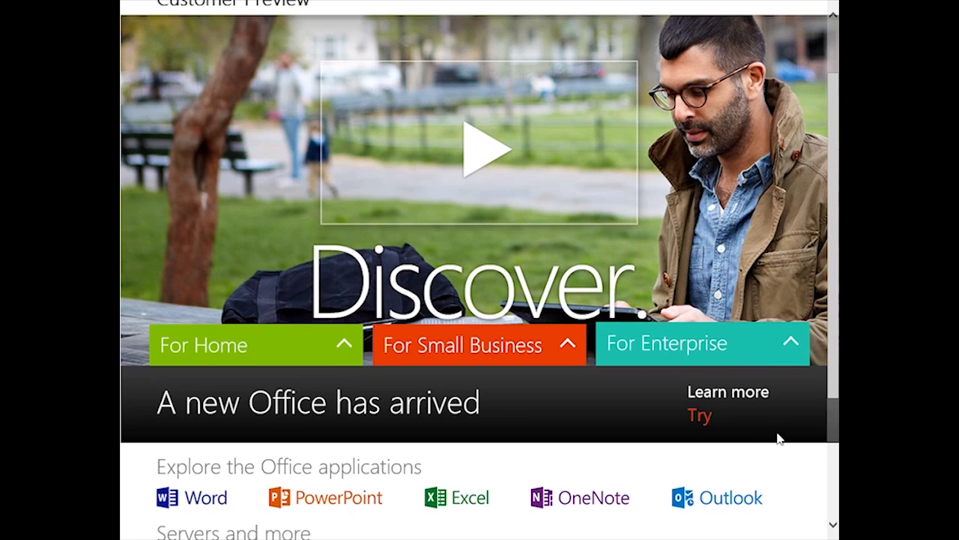
mouse_move(699, 416)
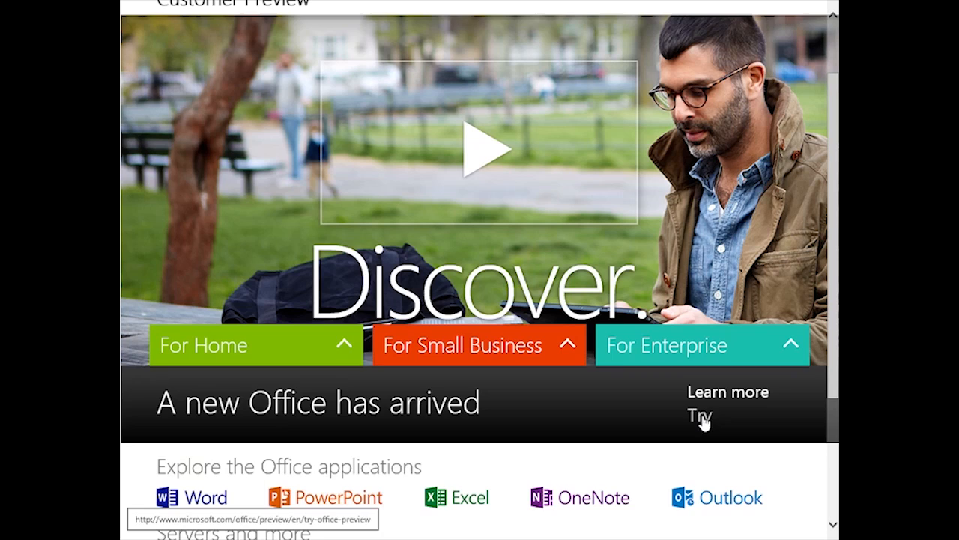
click(695, 416)
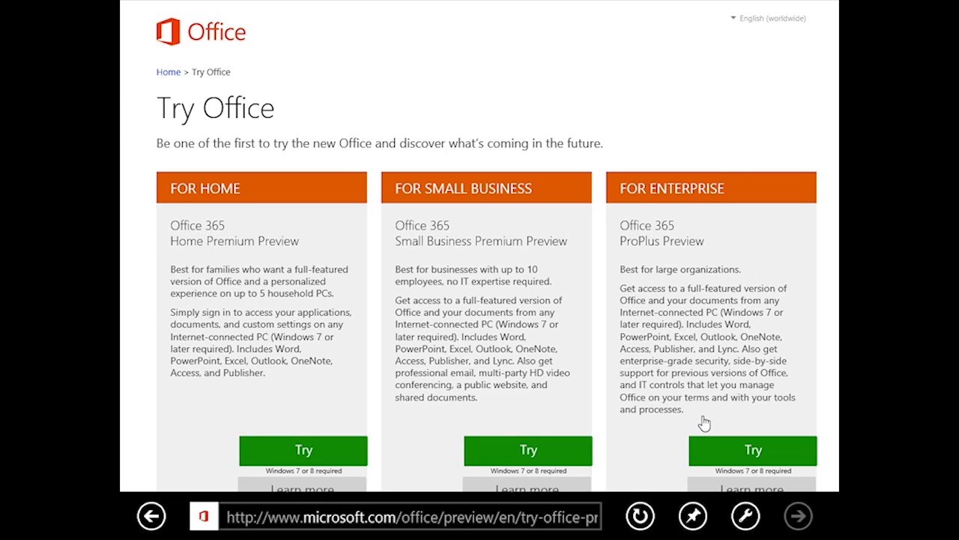
mouse_move(644, 333)
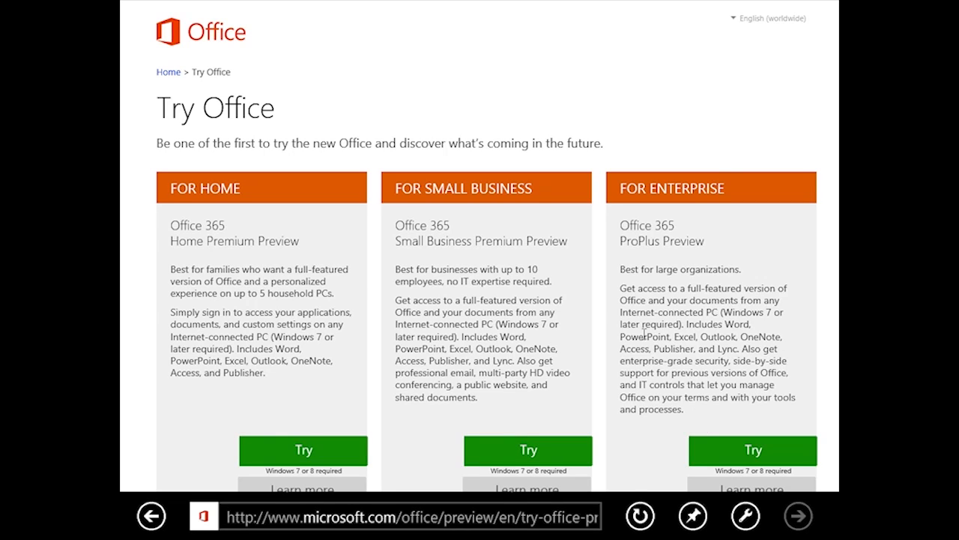
mouse_move(295, 265)
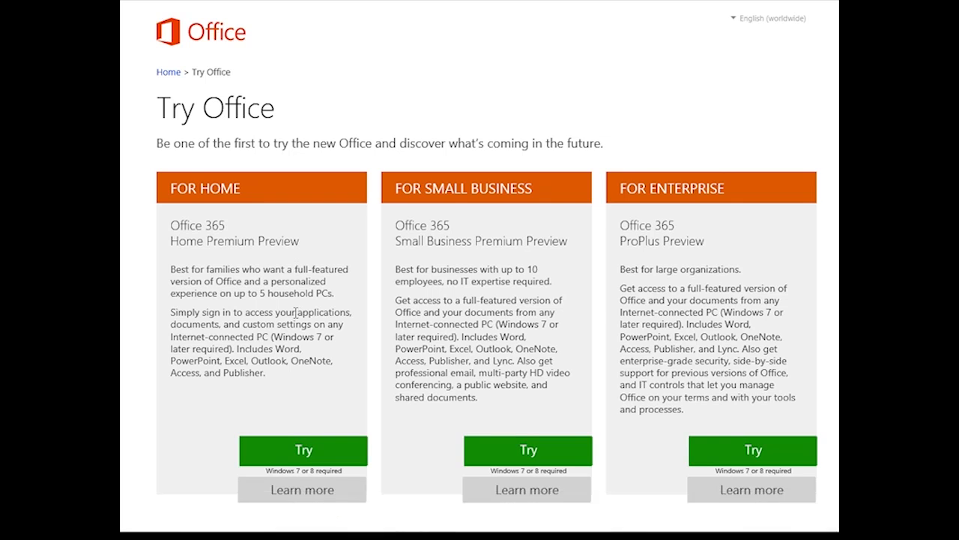
scroll(down, 3)
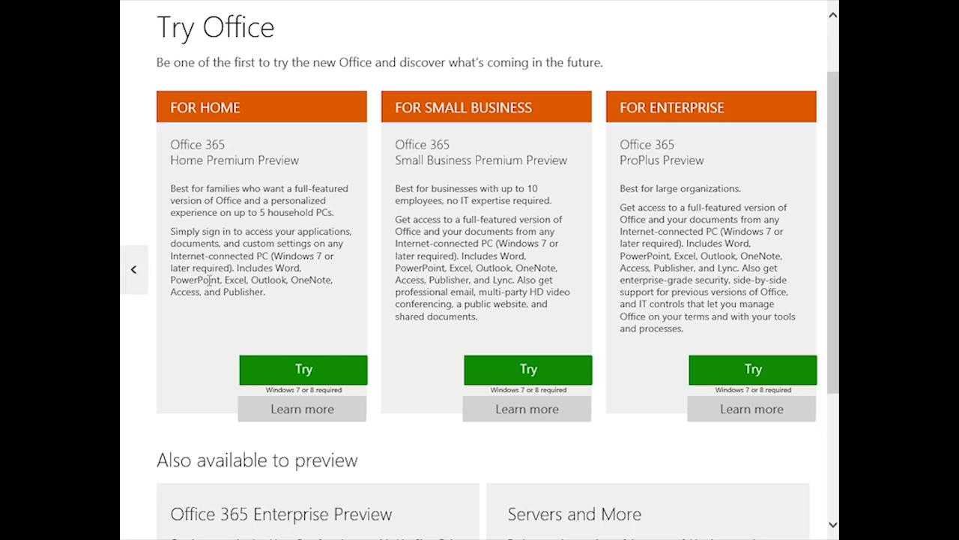
mouse_move(252, 285)
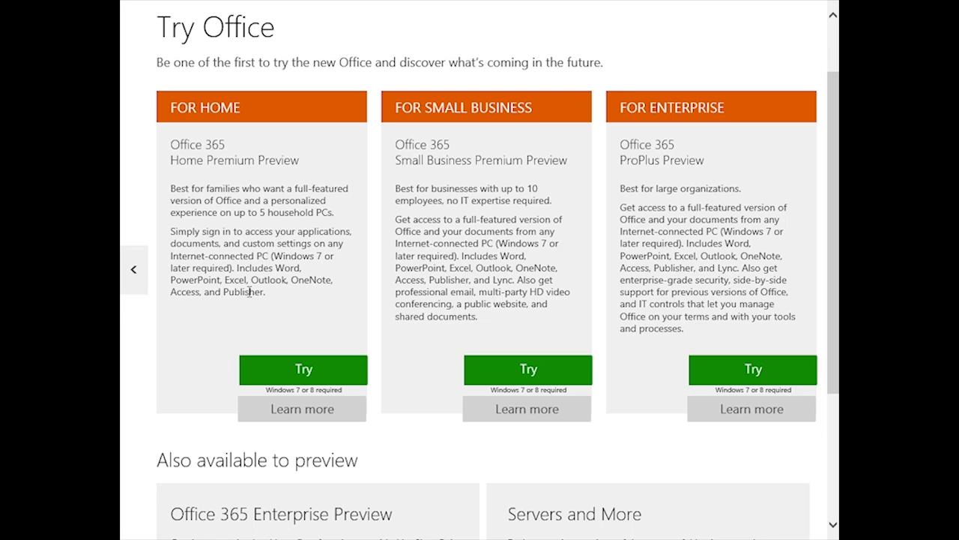
mouse_move(504, 288)
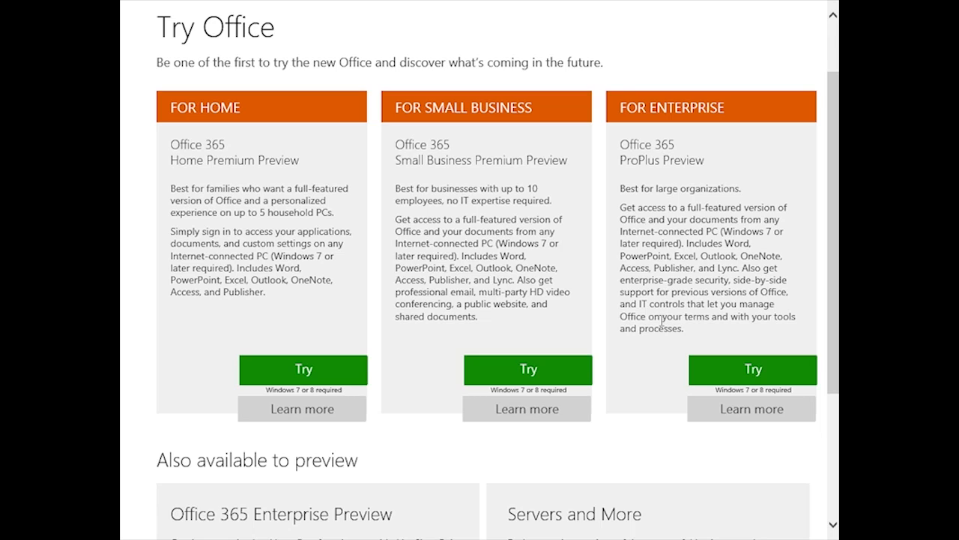
mouse_move(657, 343)
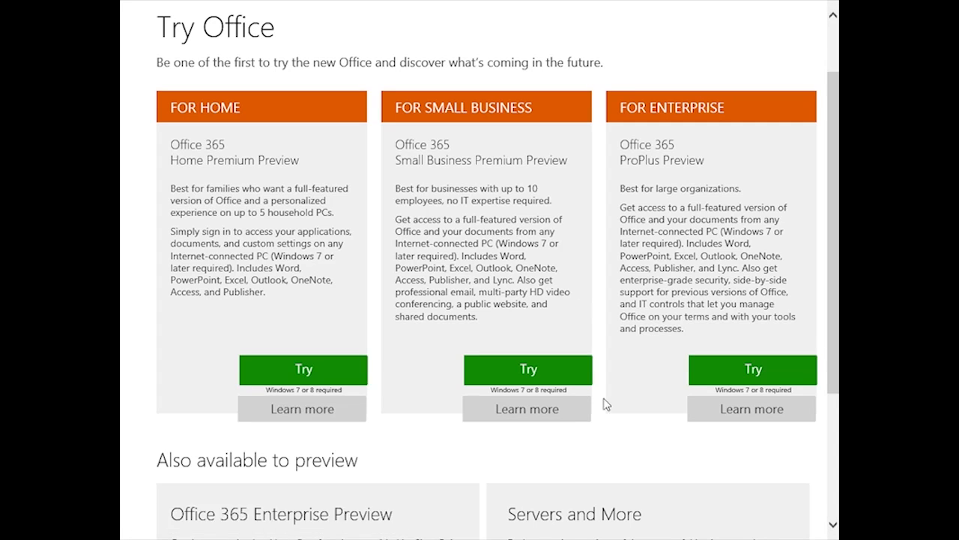
mouse_move(688, 446)
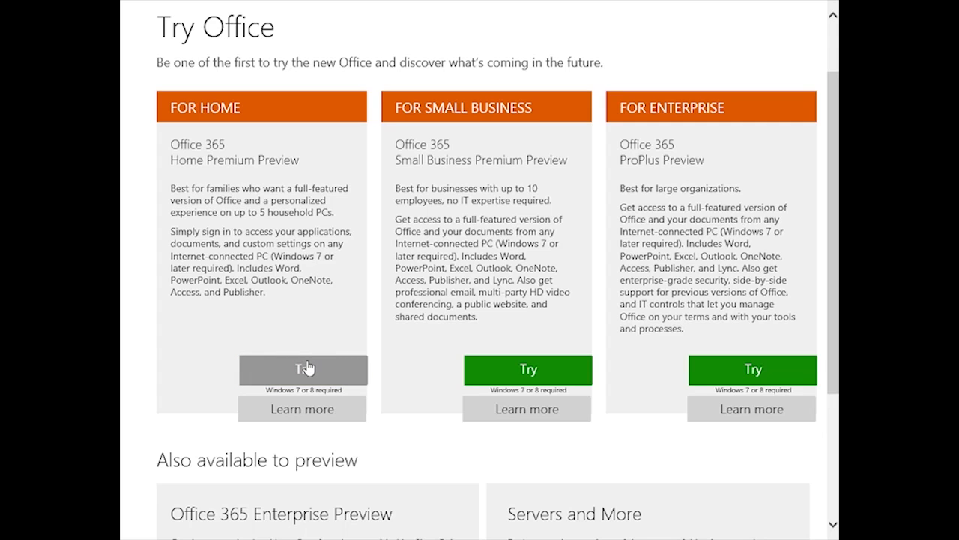
Step: Start the Home Premium preview signup with United States as the country
click(303, 370)
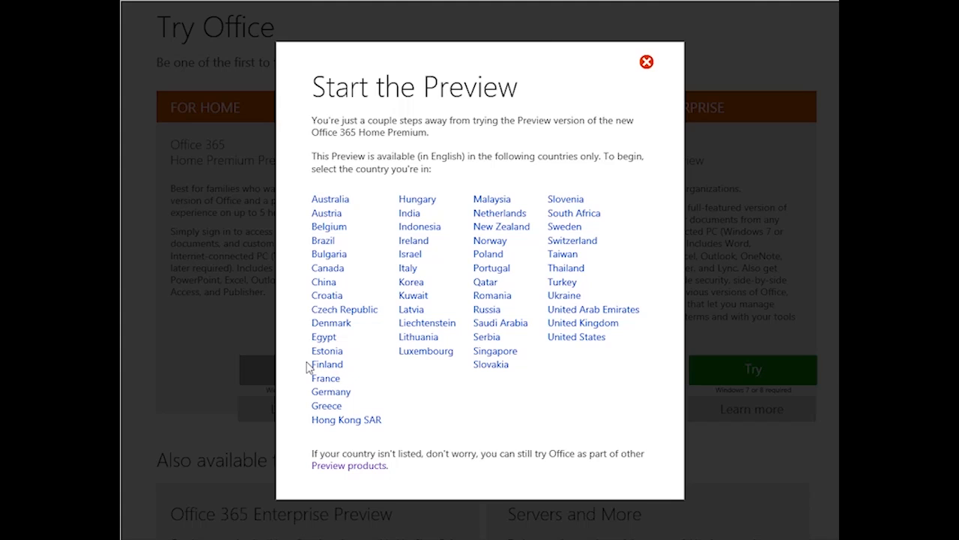
mouse_move(576, 336)
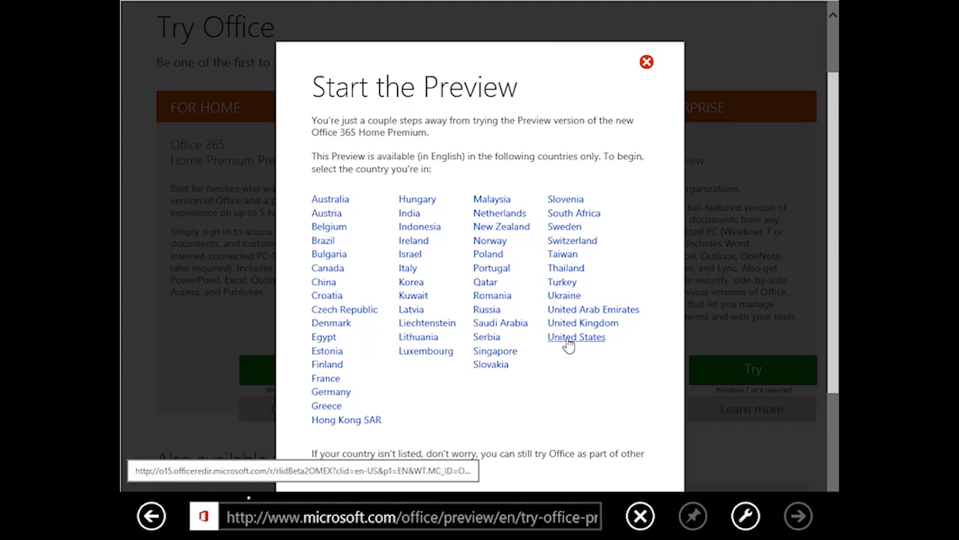
click(577, 337)
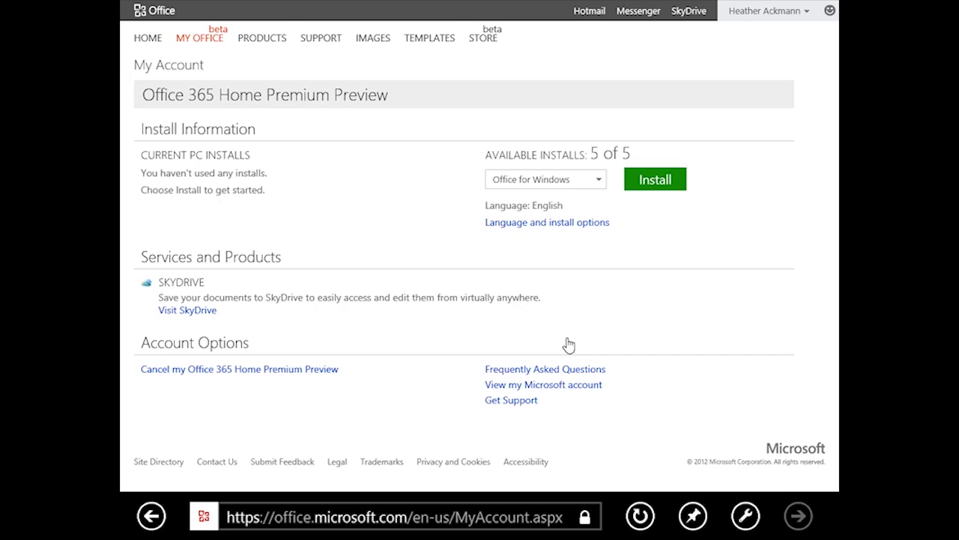
Step: Open and close the account options list while viewing the install information
click(768, 11)
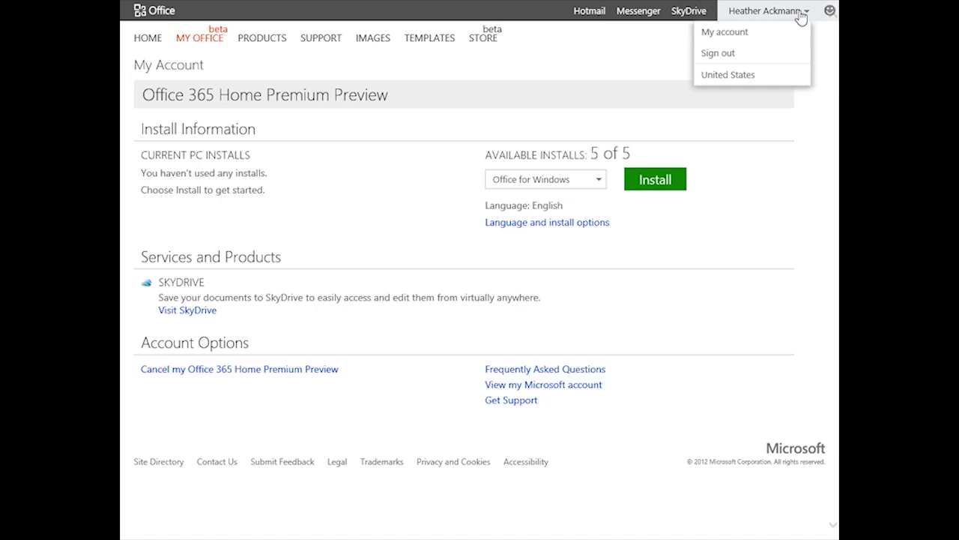
mouse_move(786, 178)
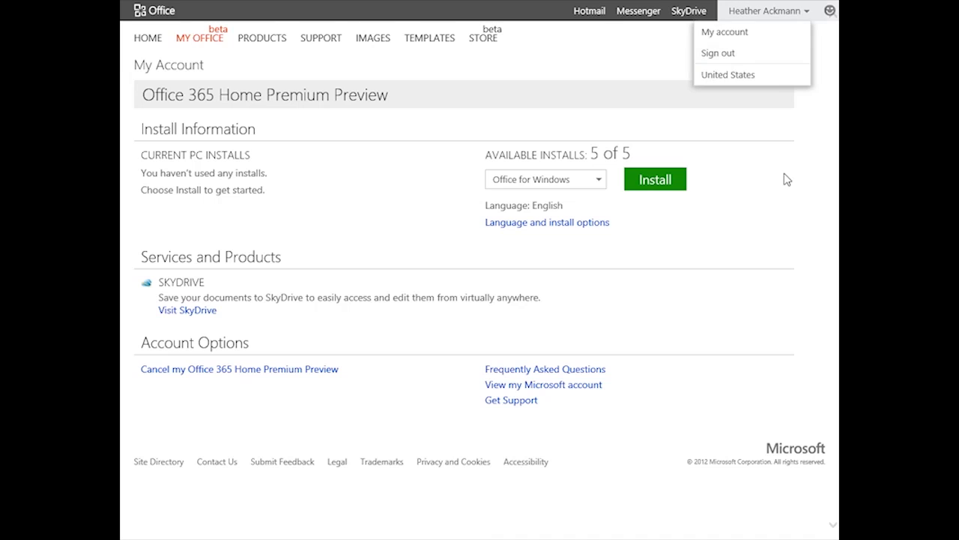
click(766, 10)
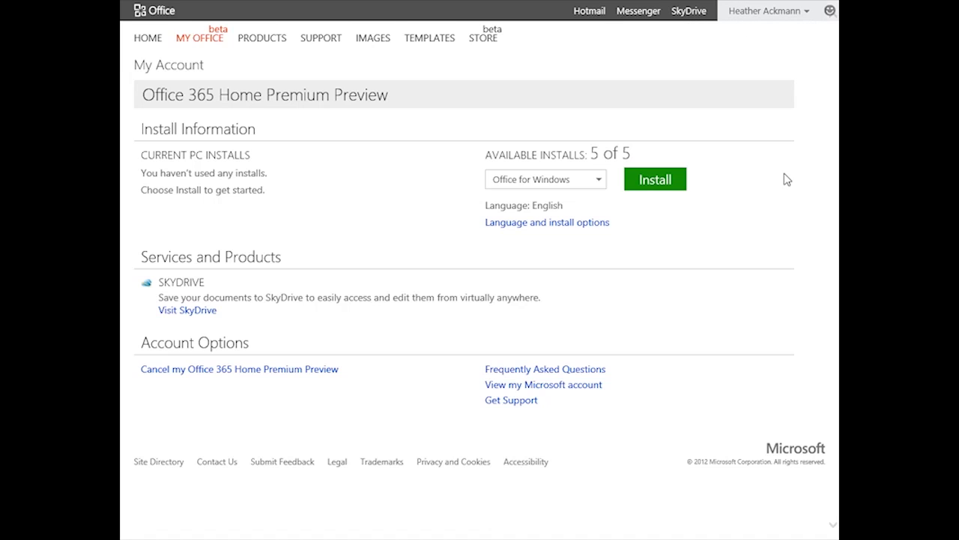
mouse_move(479, 111)
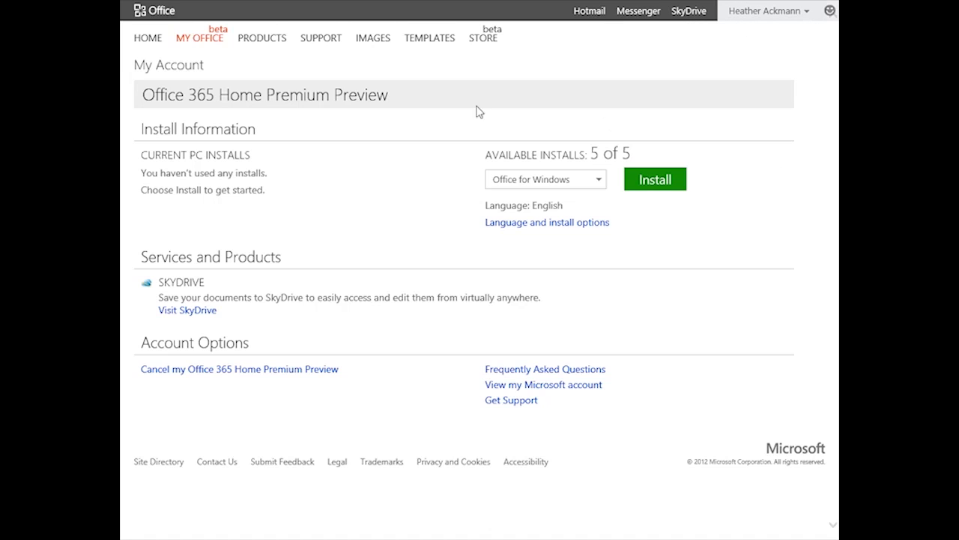
mouse_move(752, 184)
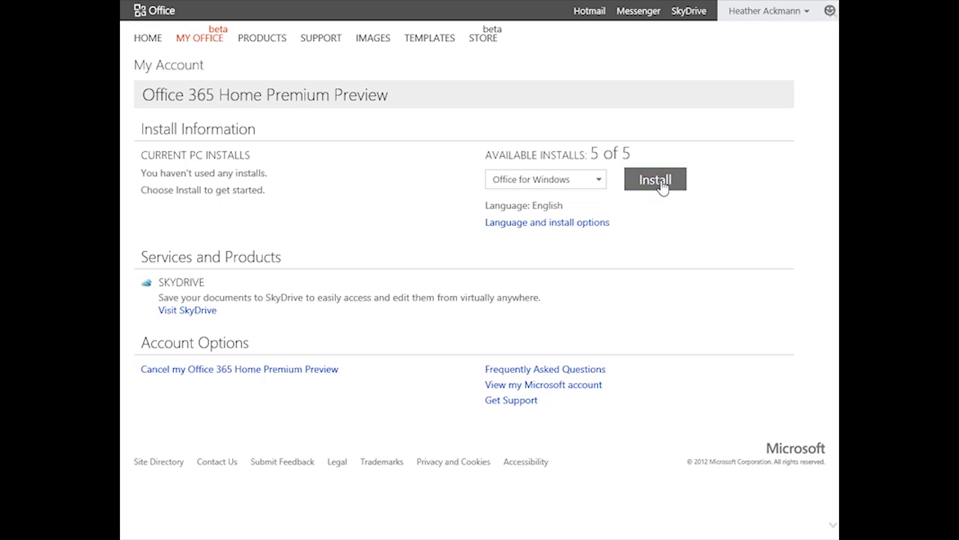
Step: Install Office for Windows, run the downloaded setup file, and dismiss the security scan notice
click(654, 178)
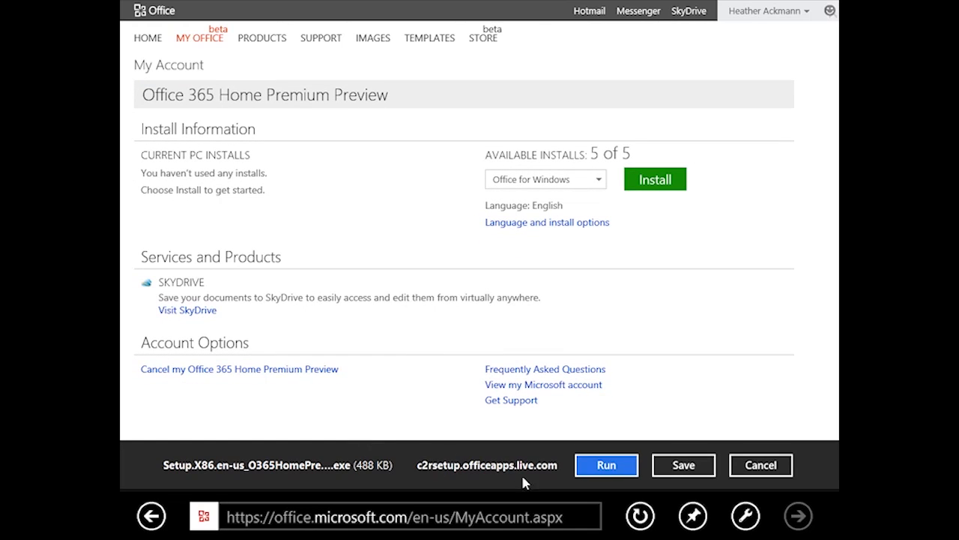
mouse_move(573, 490)
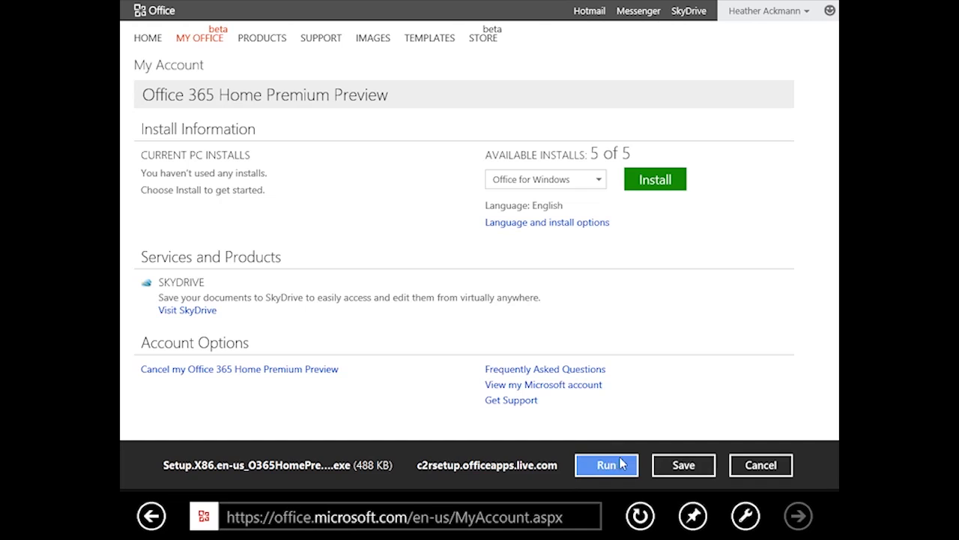
click(606, 465)
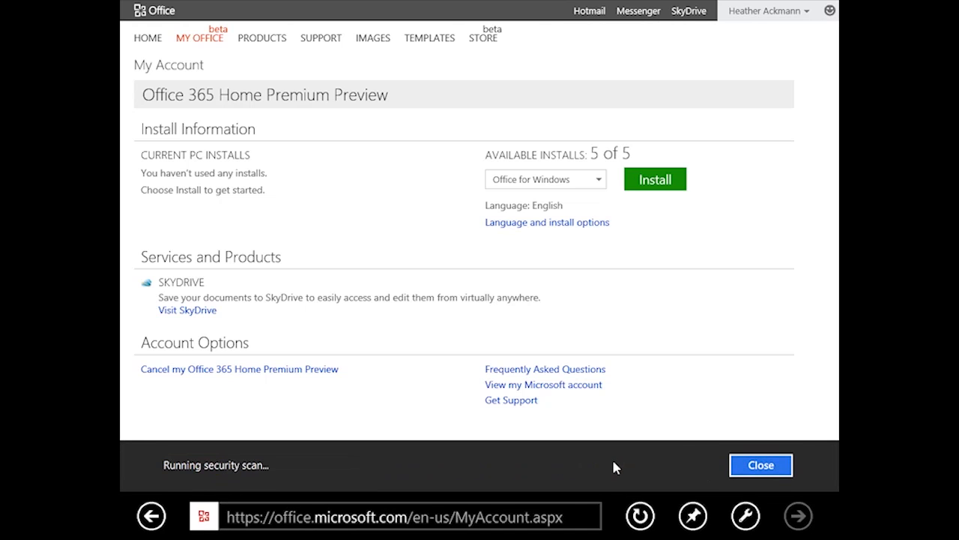
click(760, 465)
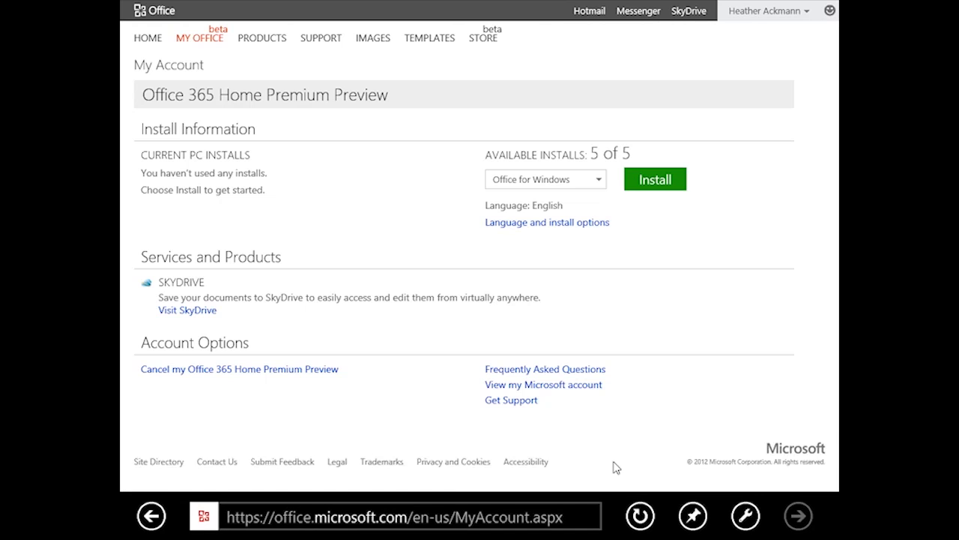
click(653, 178)
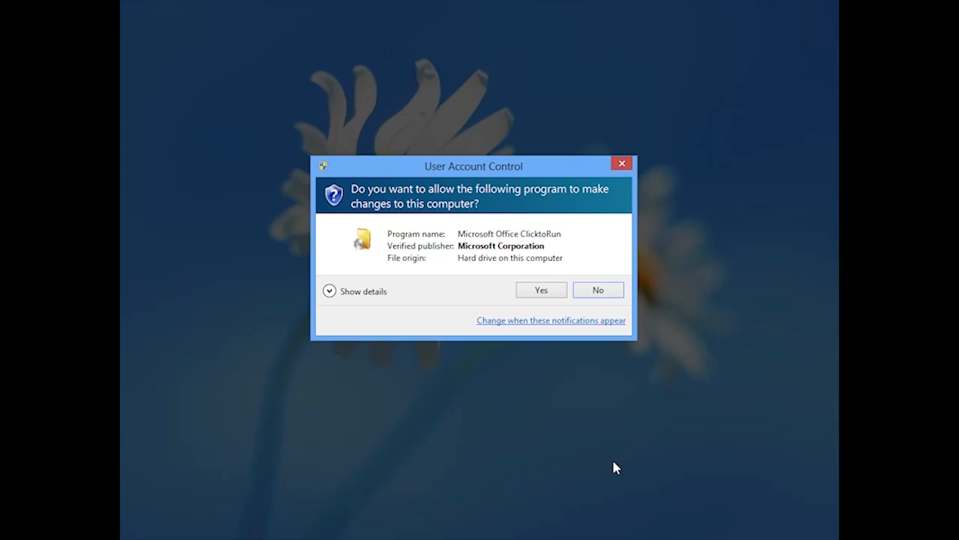
mouse_move(621, 273)
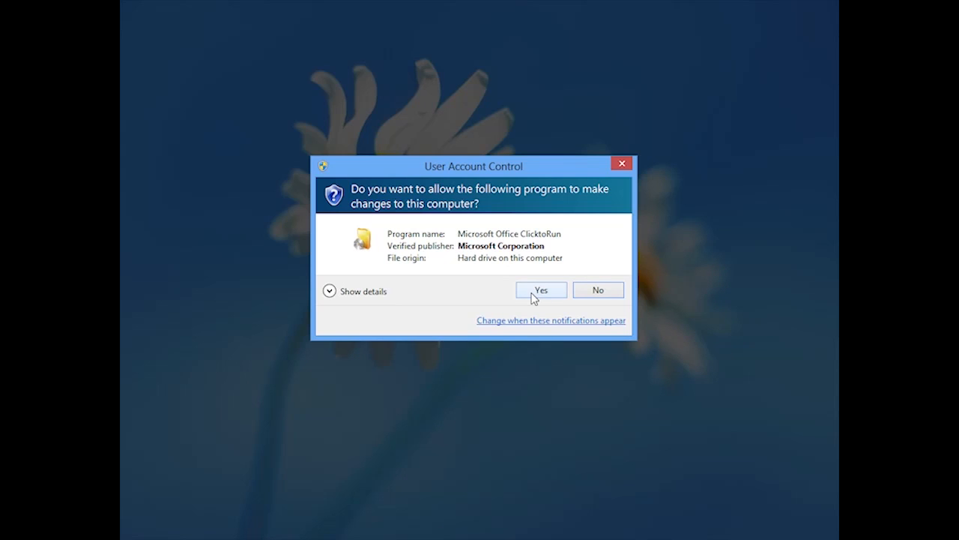
Step: Allow Microsoft Office ClicktoRun to make changes at the User Account Control prompt
click(541, 290)
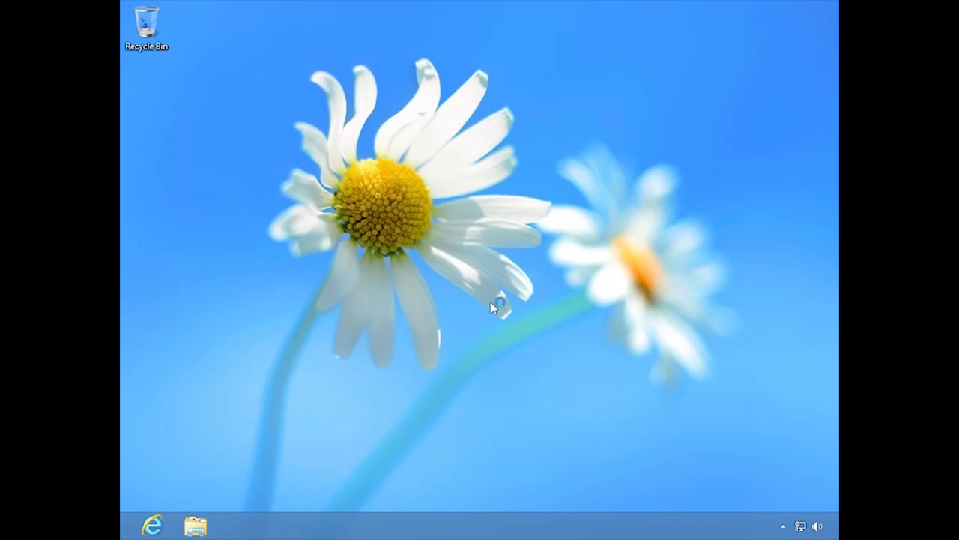
mouse_move(460, 279)
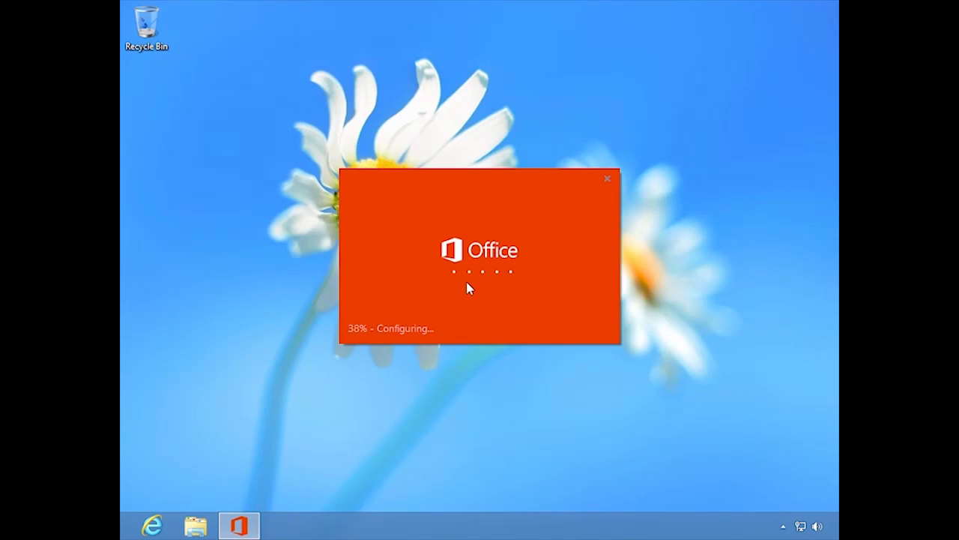
mouse_move(370, 351)
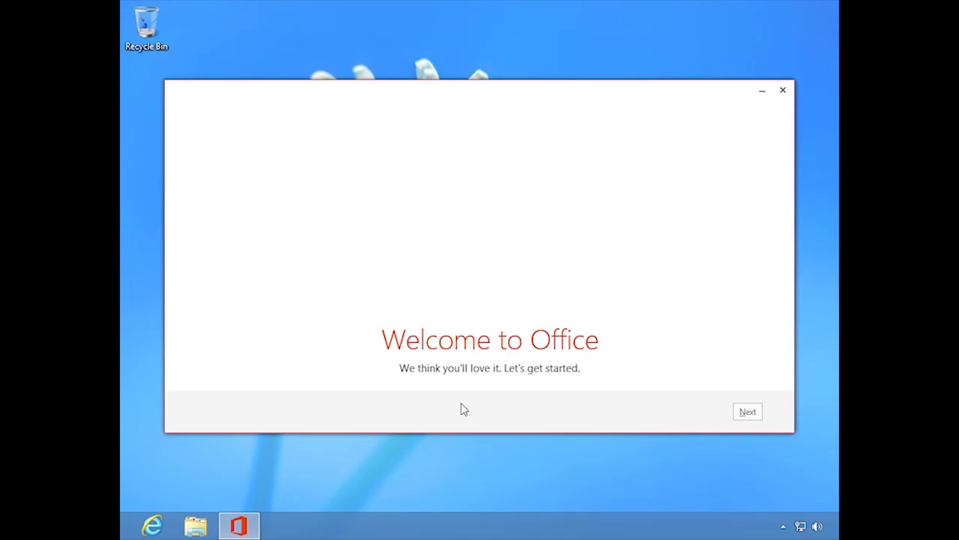
mouse_move(746, 328)
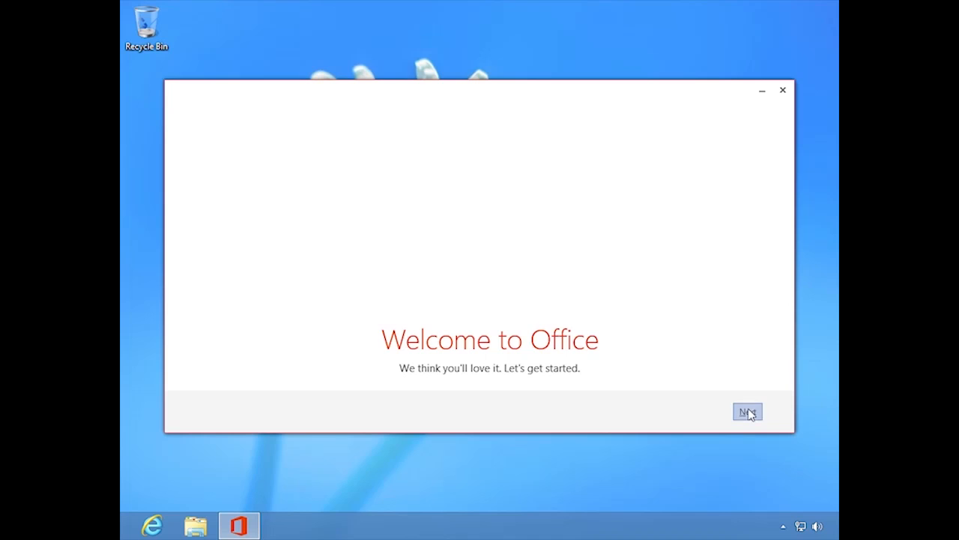
Step: Continue past the Welcome to Office screen
click(747, 412)
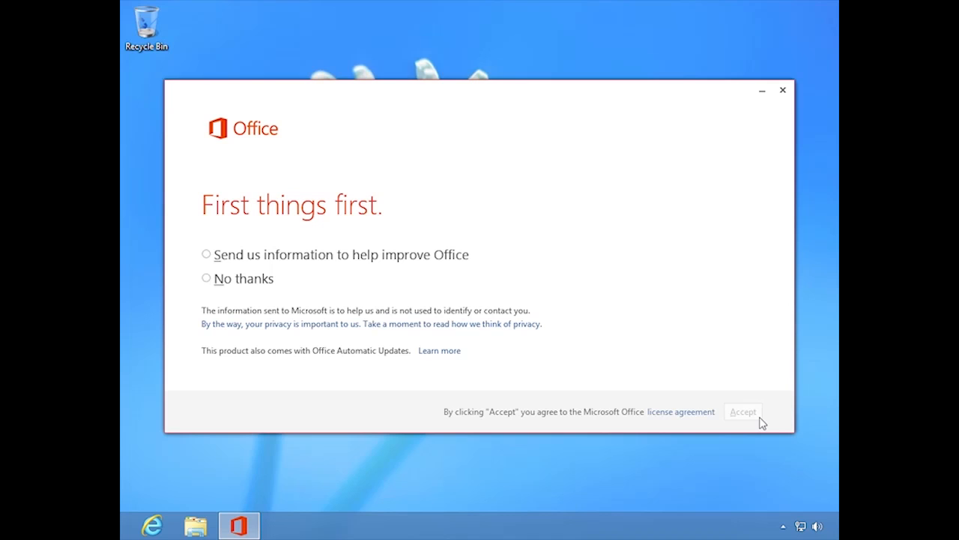
mouse_move(204, 249)
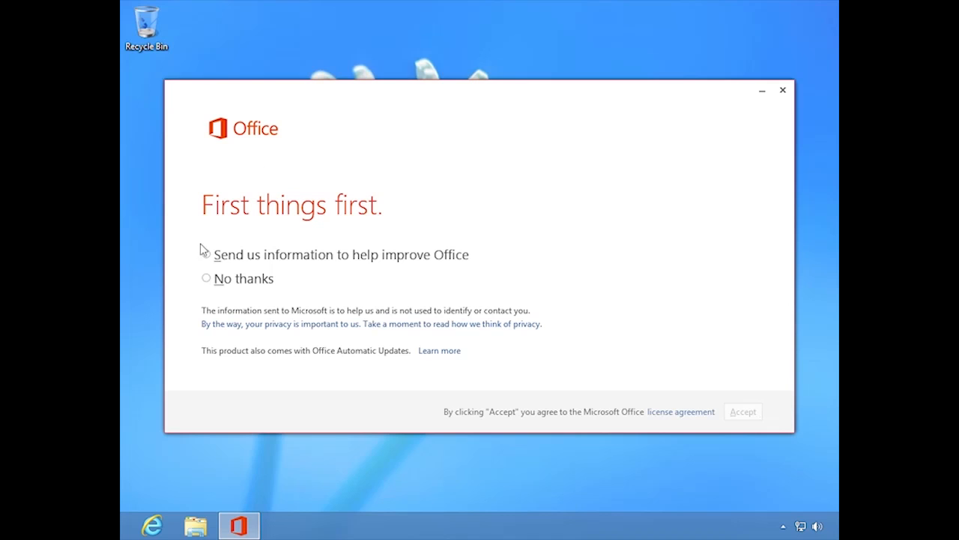
Step: Opt in to sending information to help improve Office and accept the license
click(206, 254)
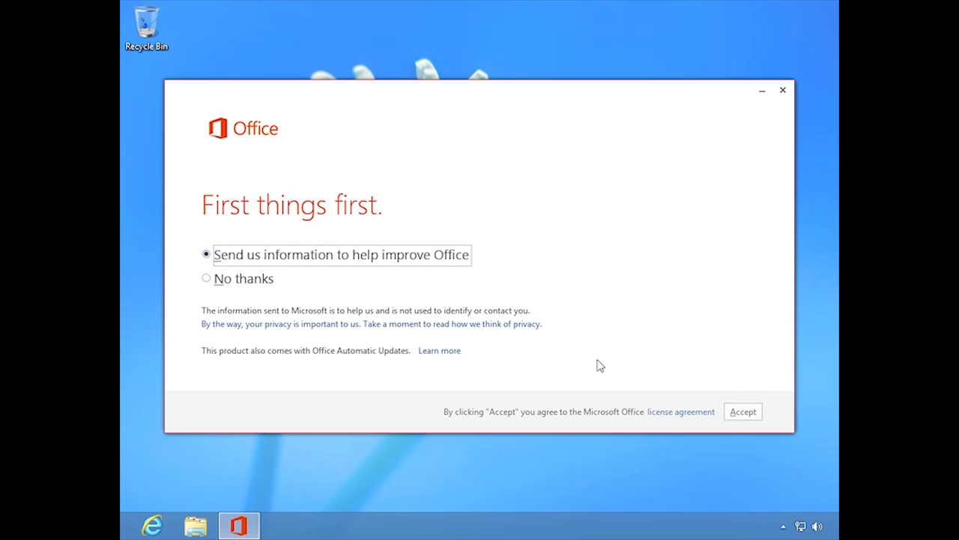
click(207, 278)
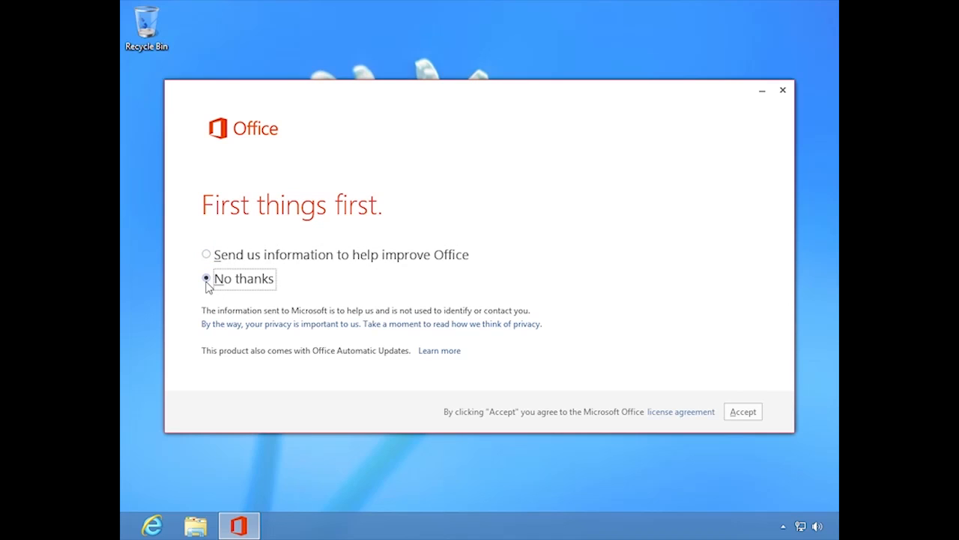
click(206, 254)
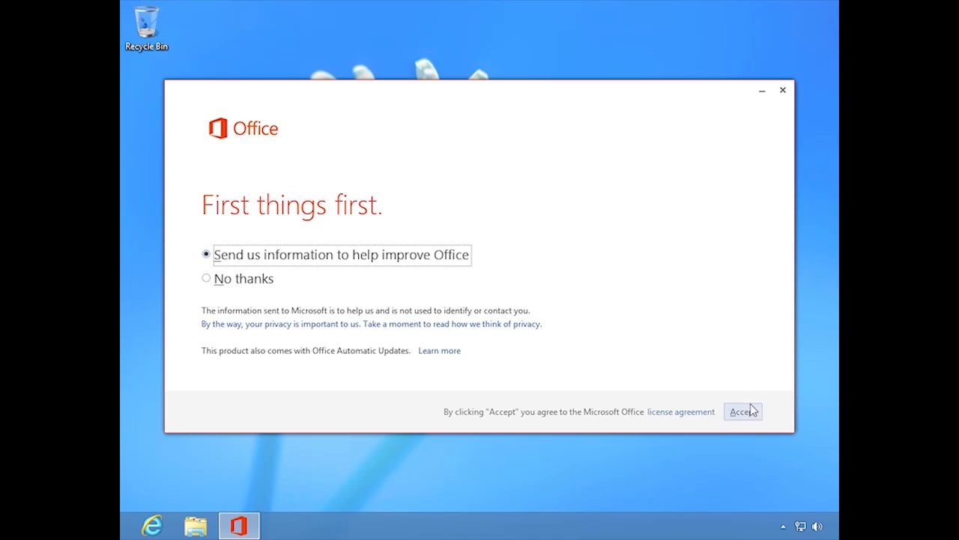
mouse_move(765, 386)
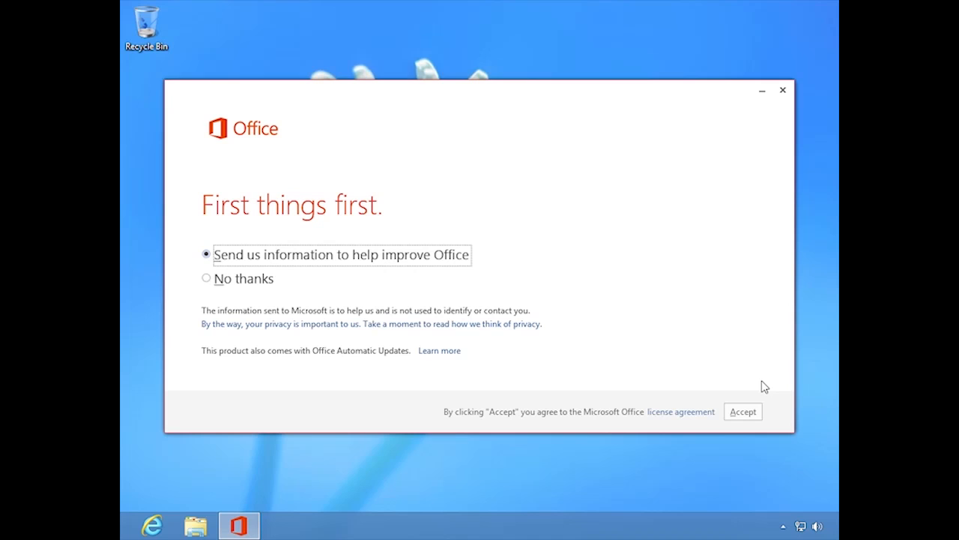
mouse_move(681, 412)
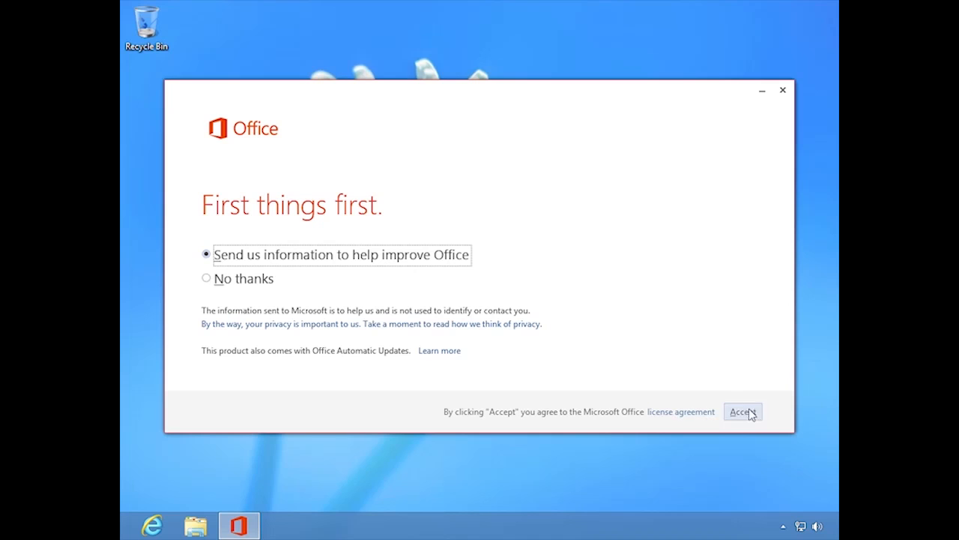
click(741, 411)
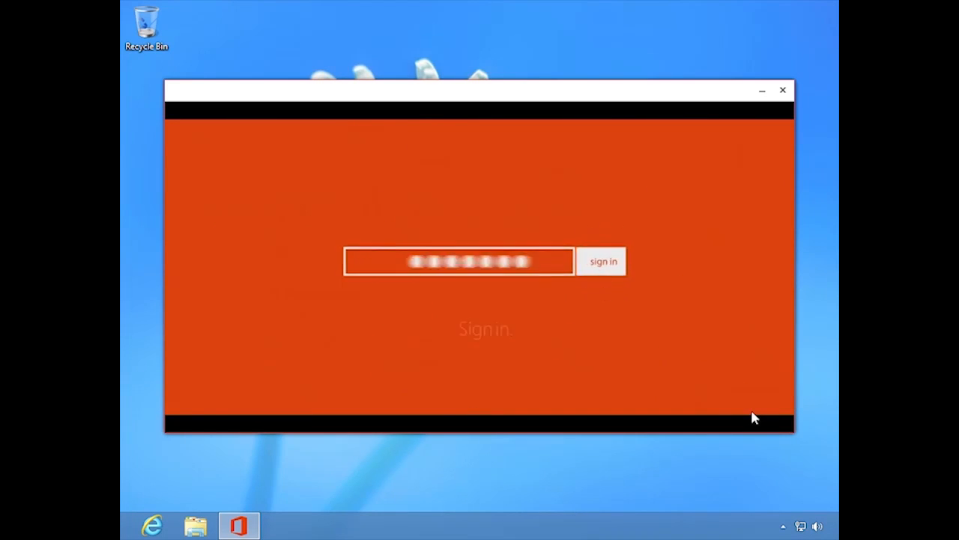
Step: Submit the Microsoft account to sign in to Office
click(602, 260)
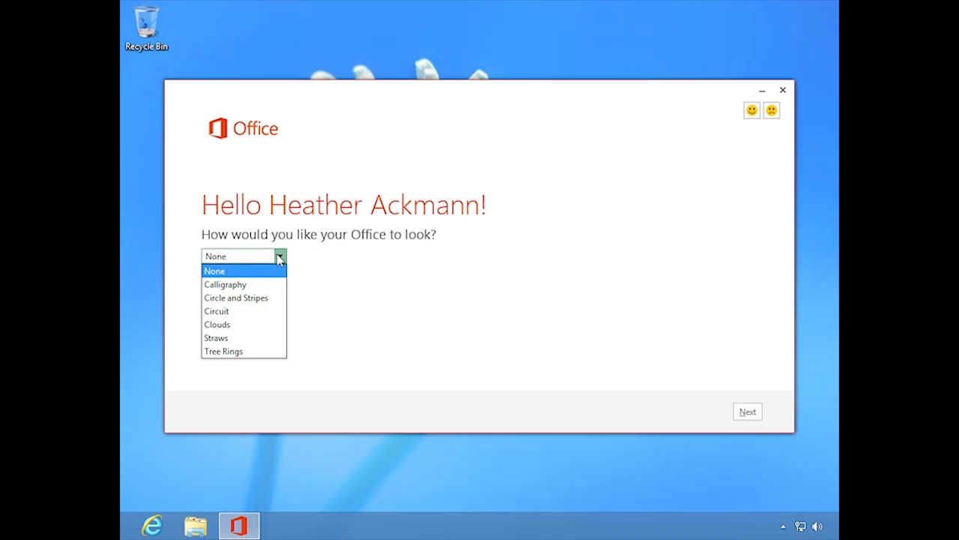
Step: Try the Calligraphy and Straws designs, then settle on Circuit and continue setup
click(225, 284)
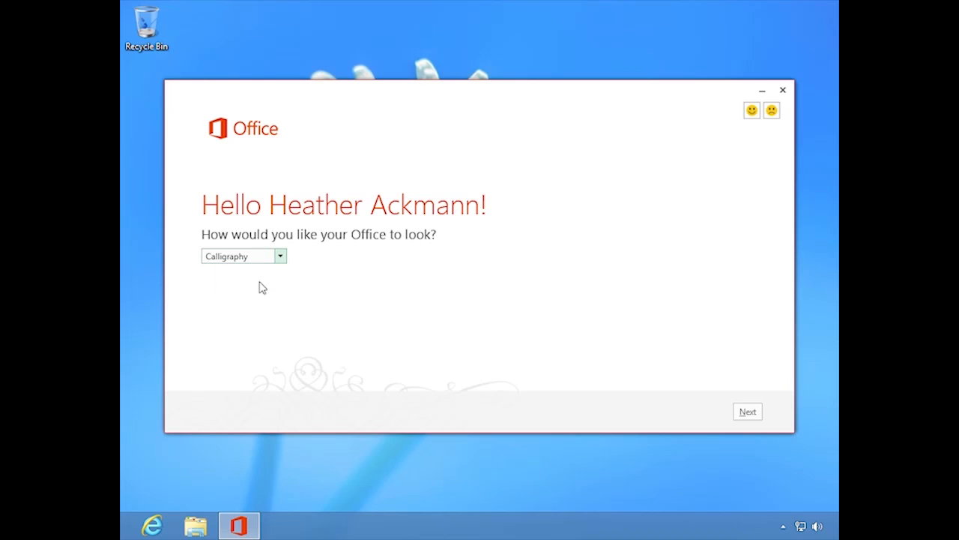
mouse_move(316, 369)
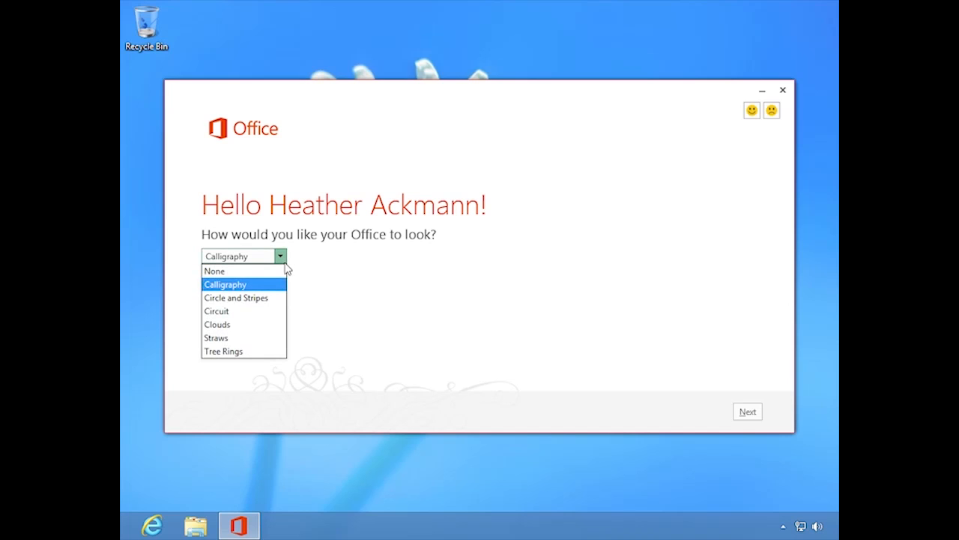
click(236, 297)
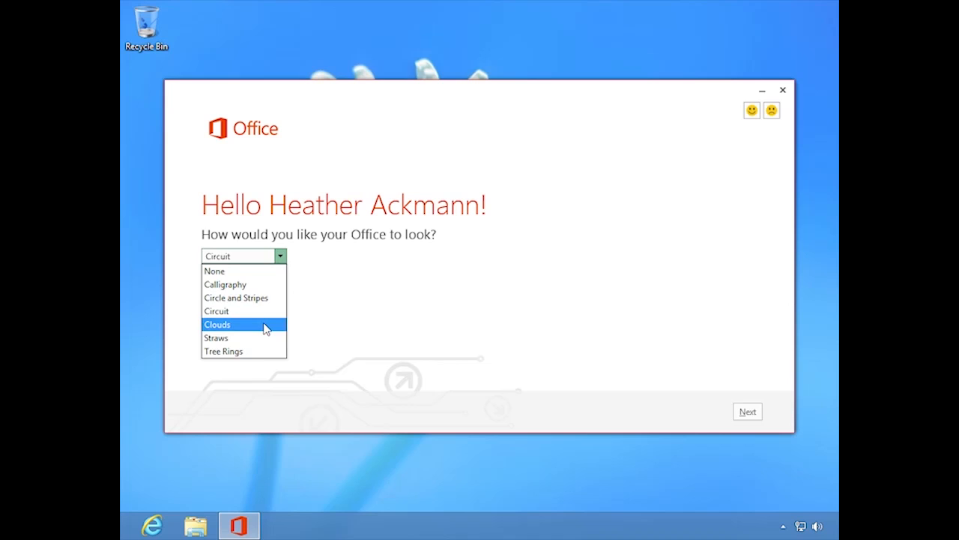
click(215, 337)
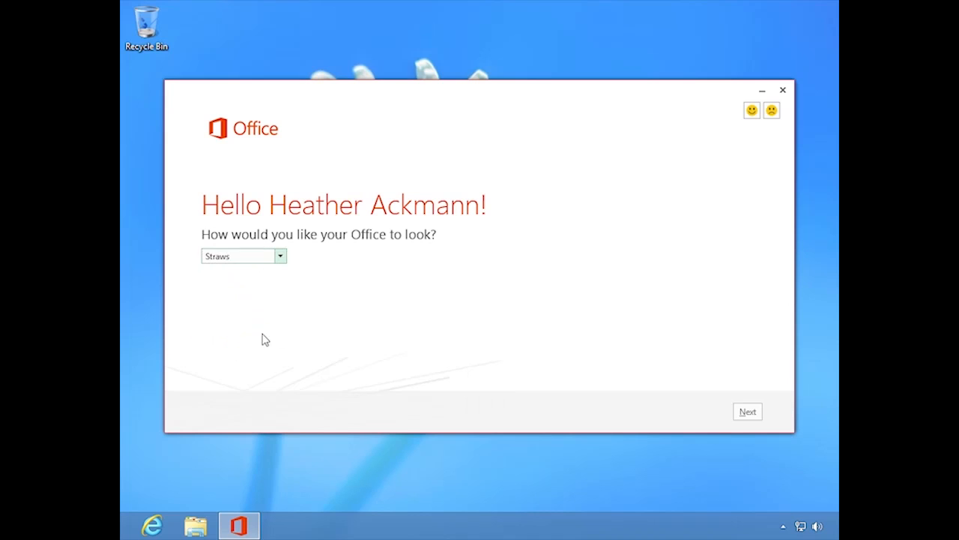
click(244, 255)
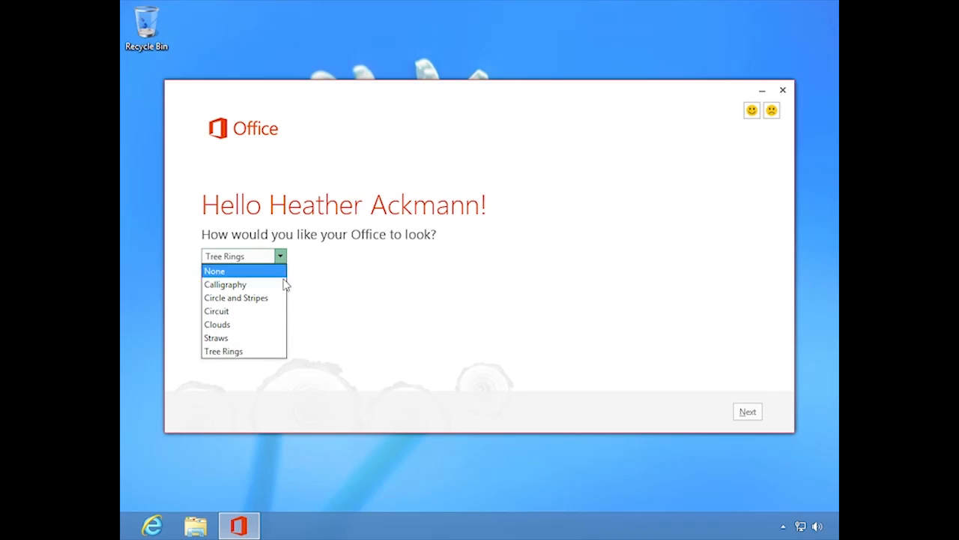
click(216, 310)
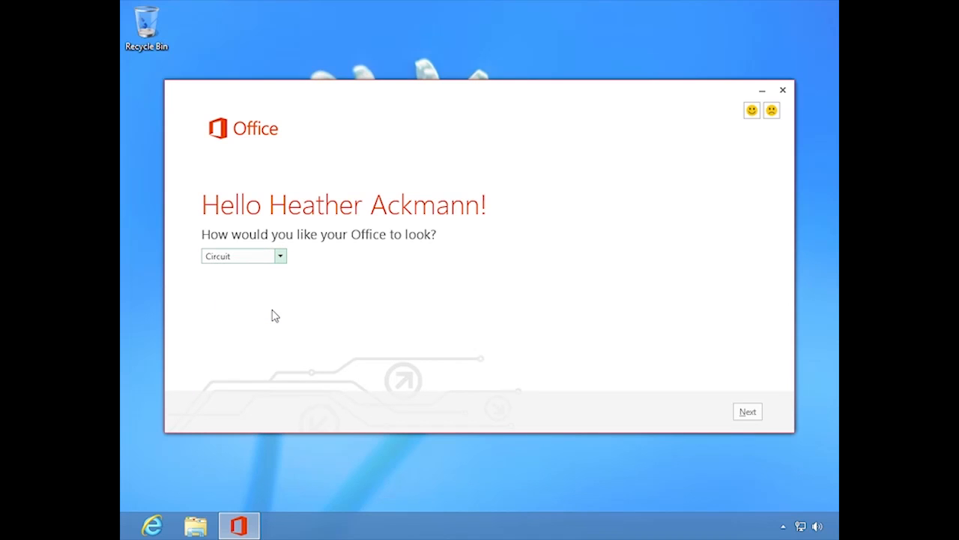
click(747, 411)
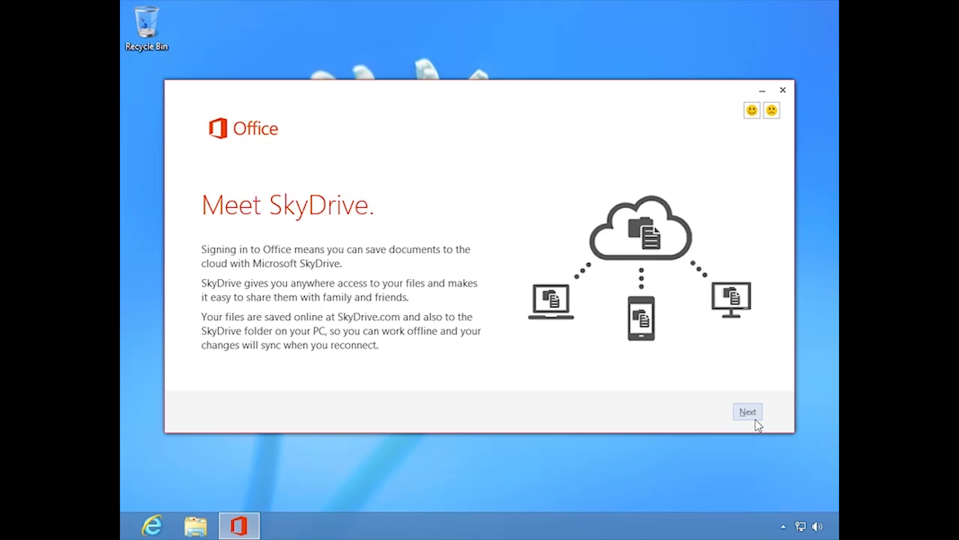
Step: Move past the Meet SkyDrive introduction page in Office setup
click(747, 411)
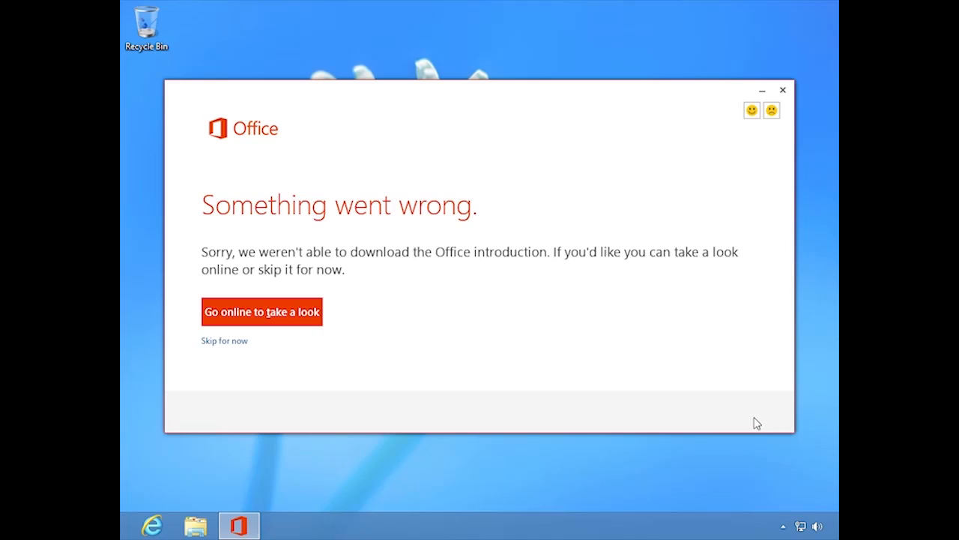
mouse_move(751, 423)
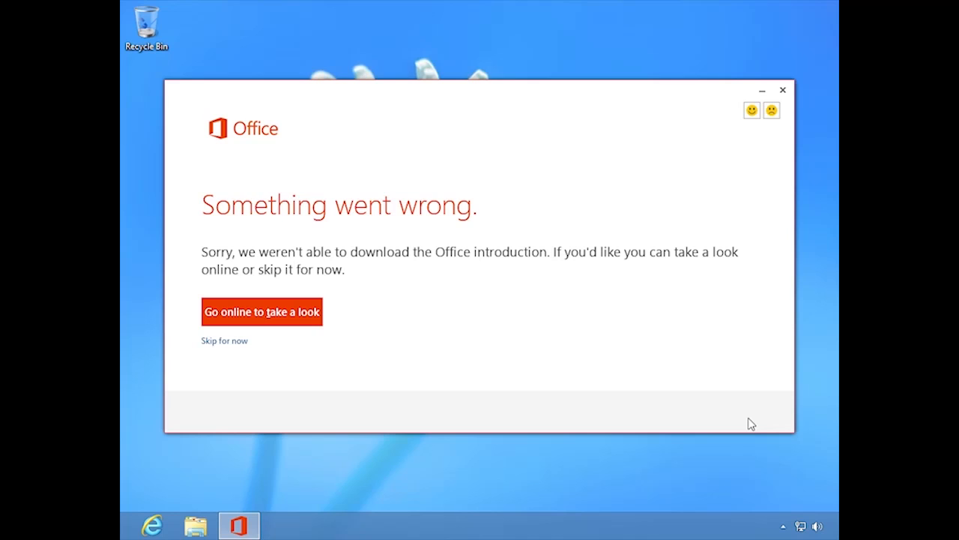
mouse_move(728, 435)
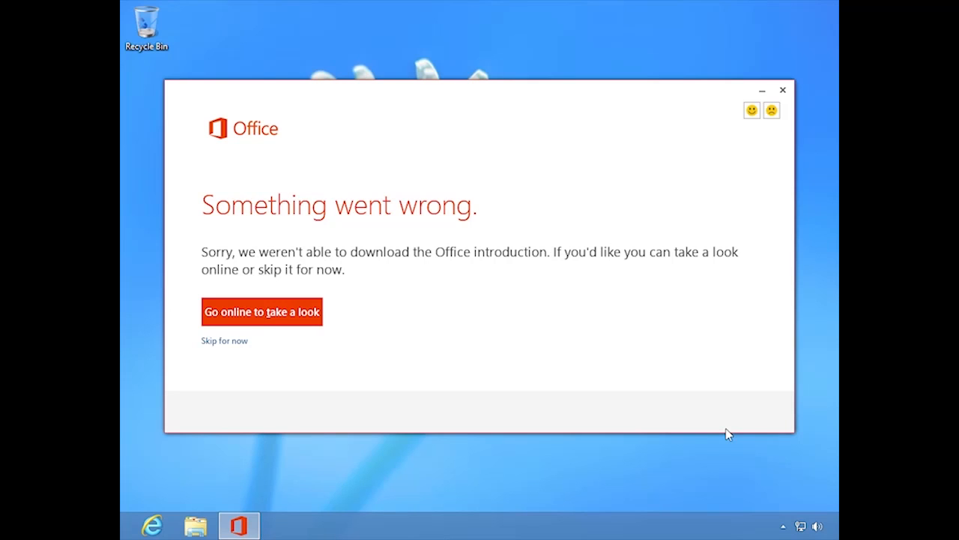
mouse_move(621, 411)
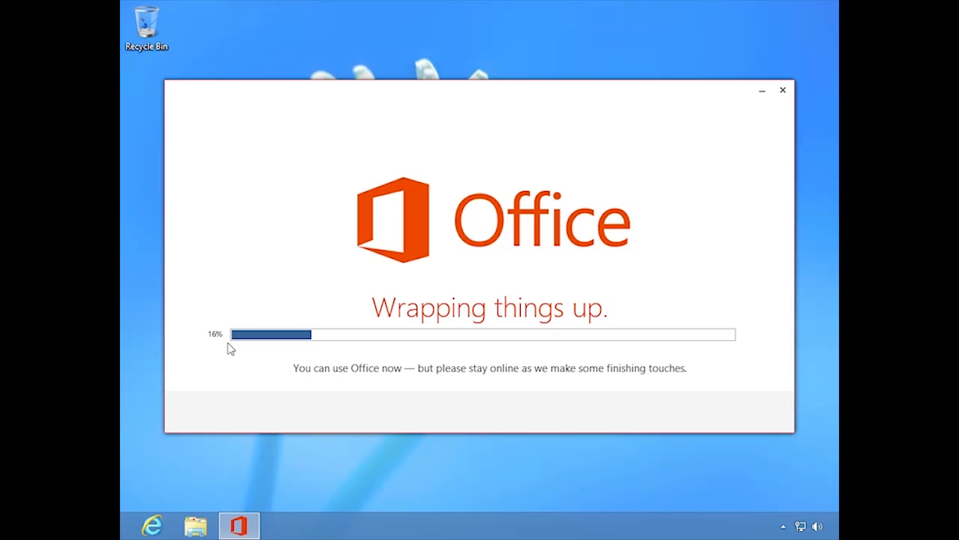
mouse_move(219, 360)
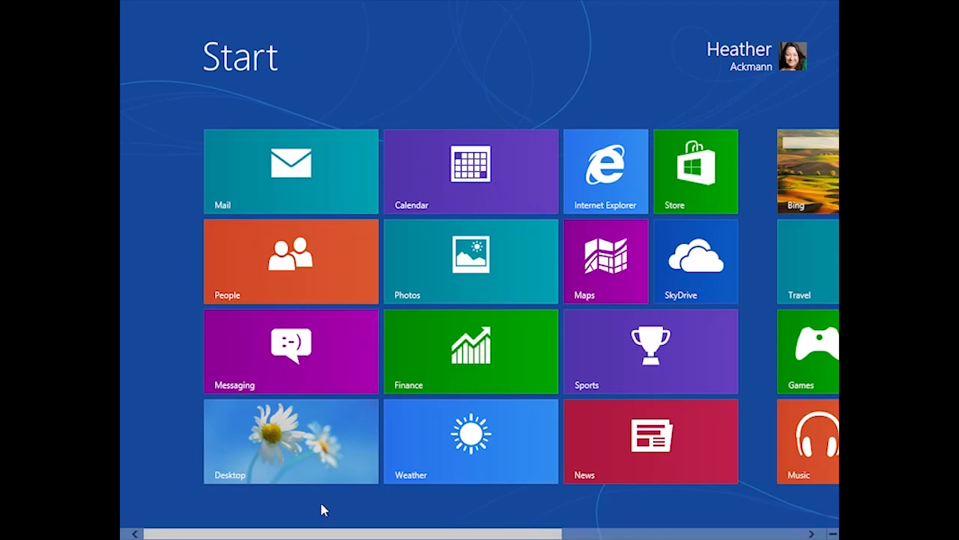
Step: Scroll the Start screen right to reveal the Word, Excel and PowerPoint 2013 tiles
scroll(right, 3)
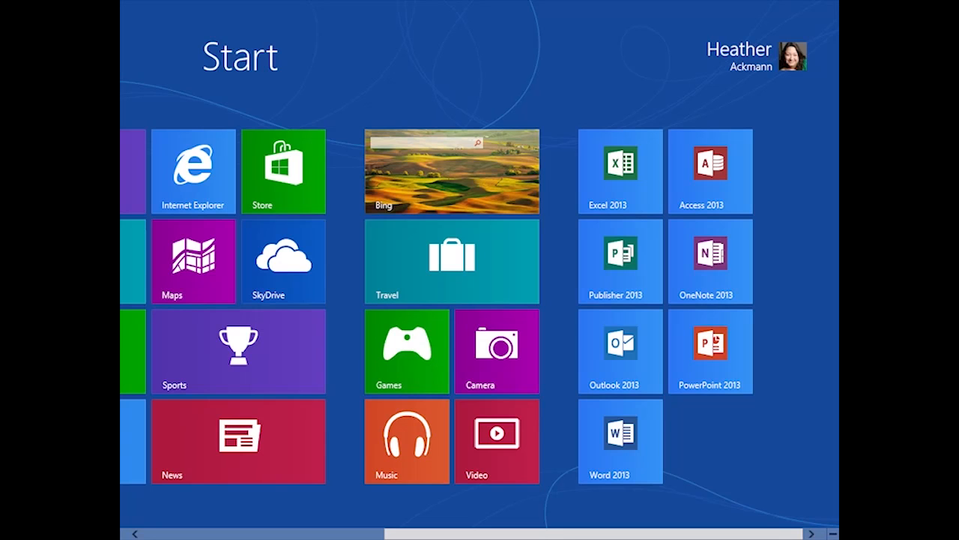
mouse_move(563, 249)
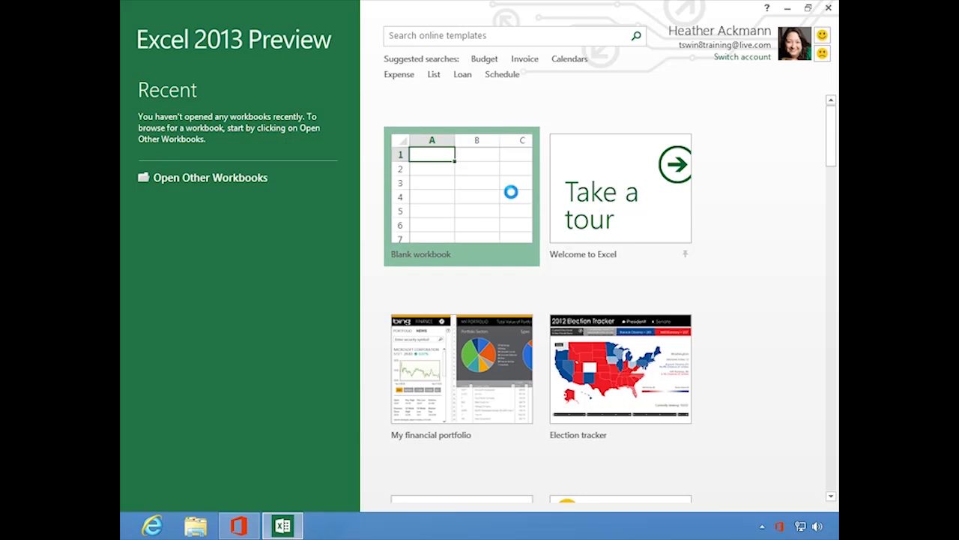
Step: Create a blank Excel workbook and enter the formula =2+2 in cell A1
click(461, 195)
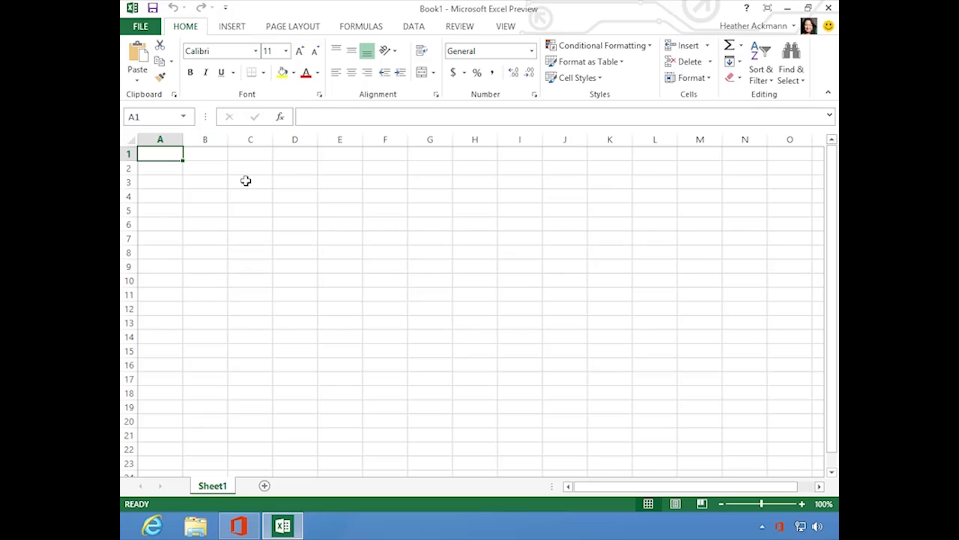
text(=)
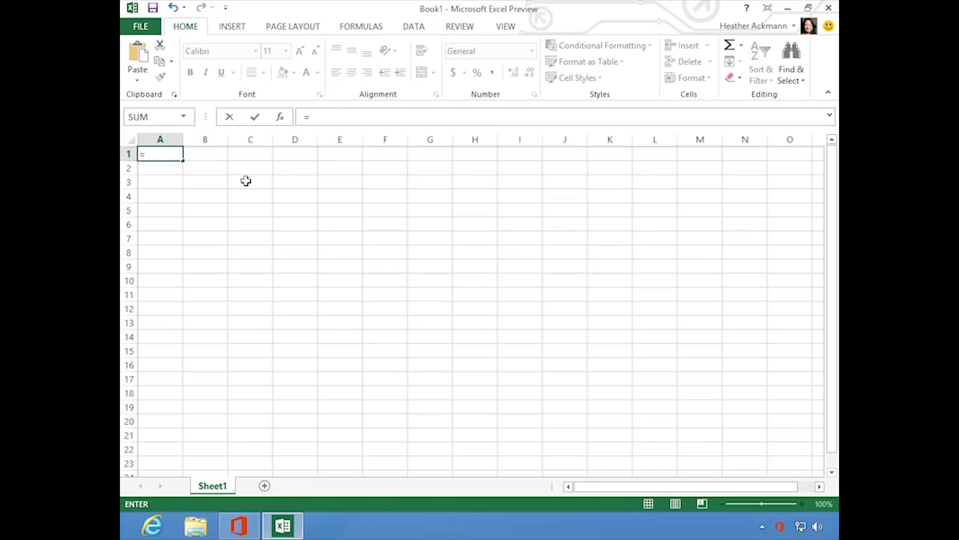
text(2+2)
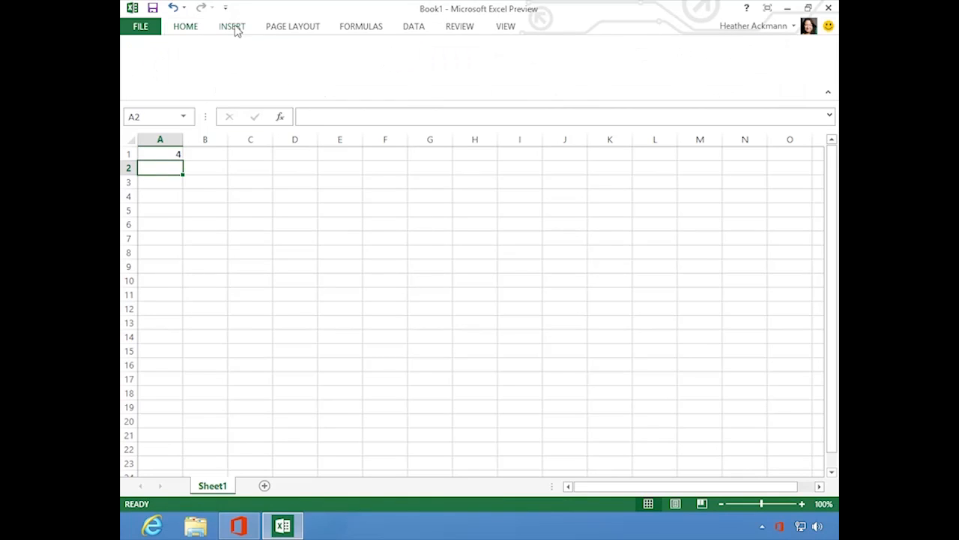
Step: Tour the Insert, Formulas, Data, Review and View ribbon tabs in turn
click(232, 27)
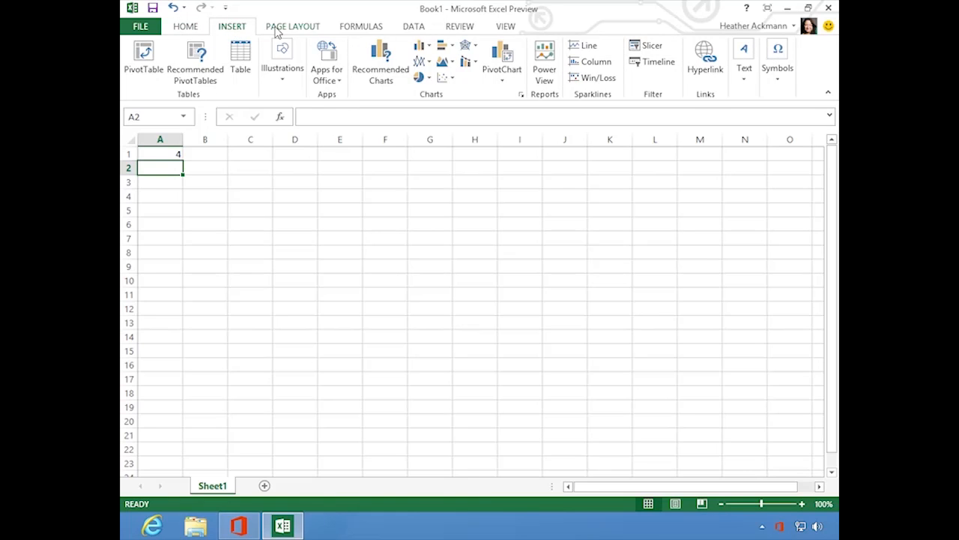
mouse_move(365, 32)
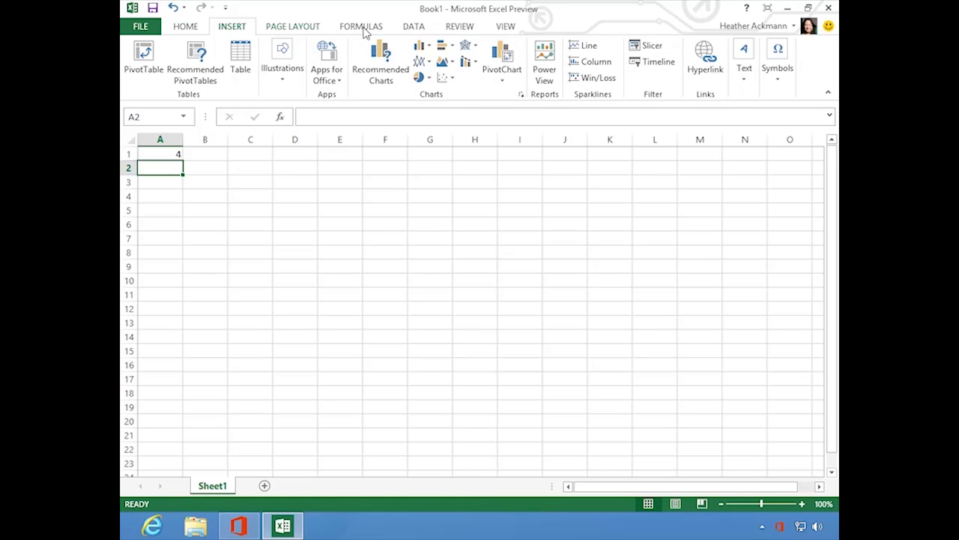
click(362, 25)
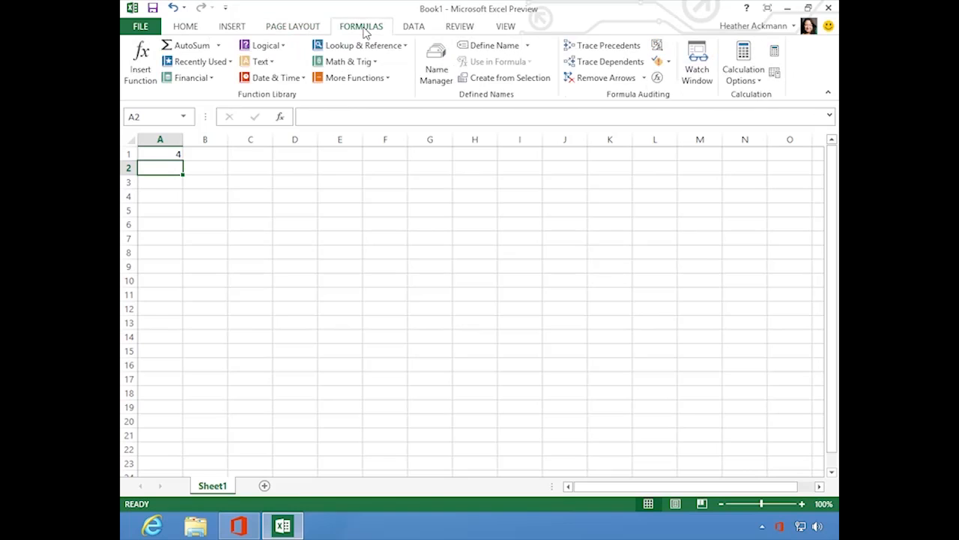
click(414, 26)
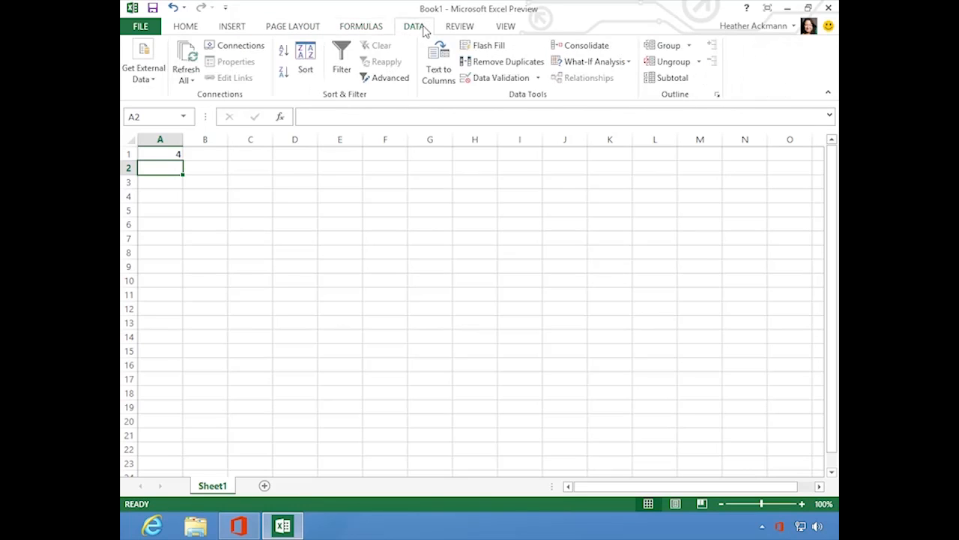
click(460, 26)
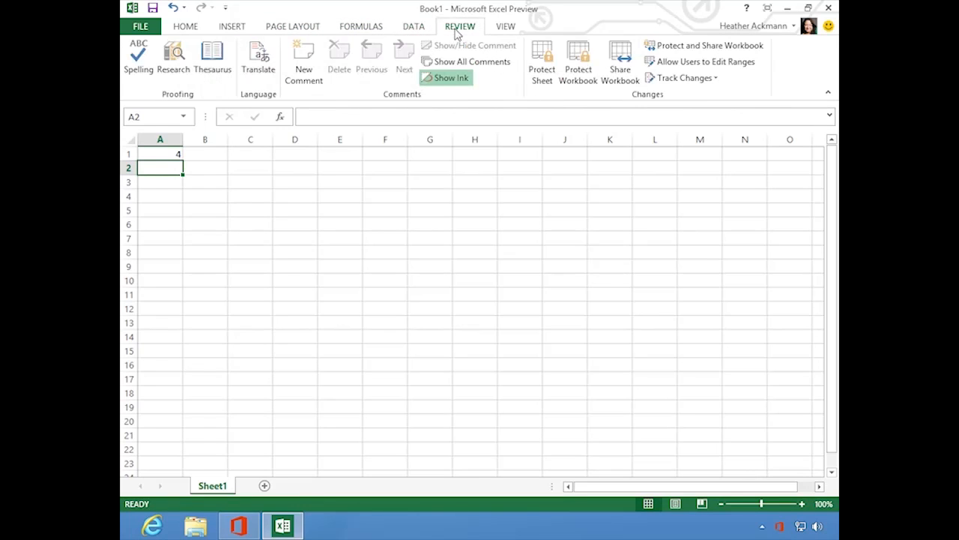
click(506, 26)
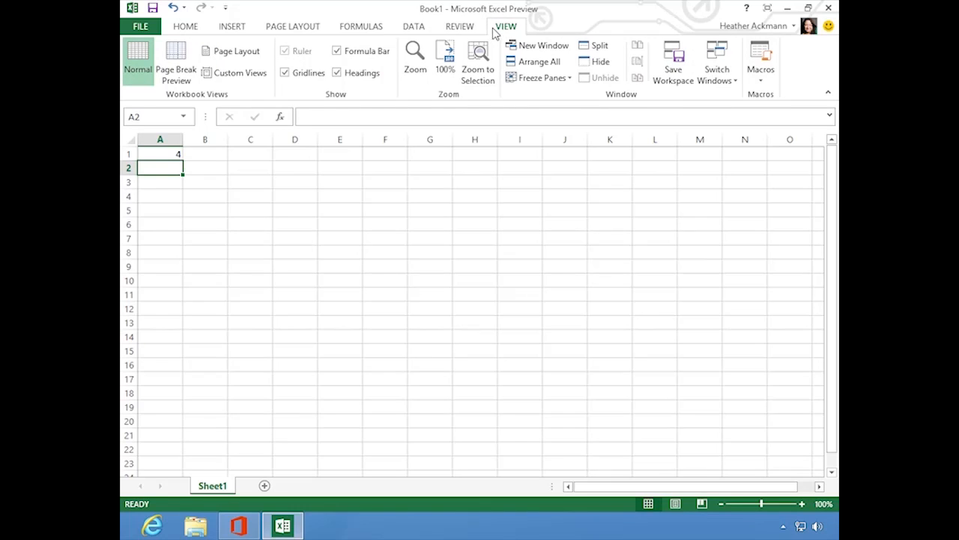